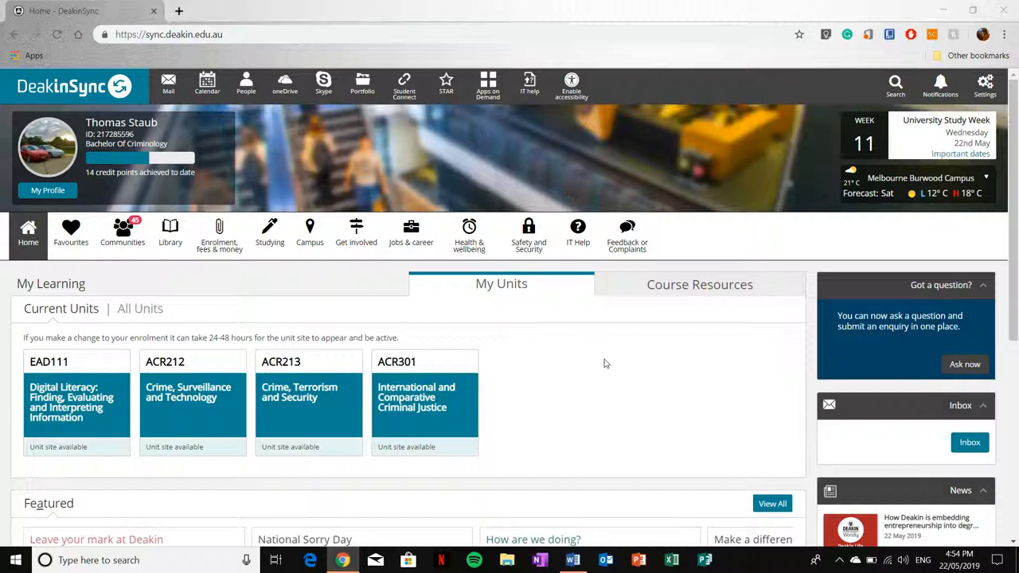
mouse_move(594, 408)
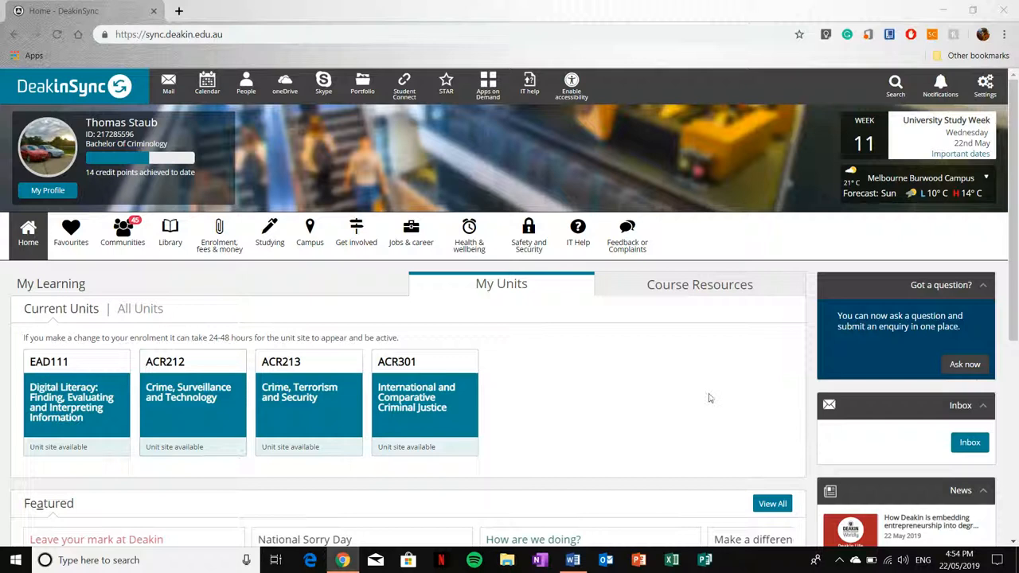
mouse_move(652, 412)
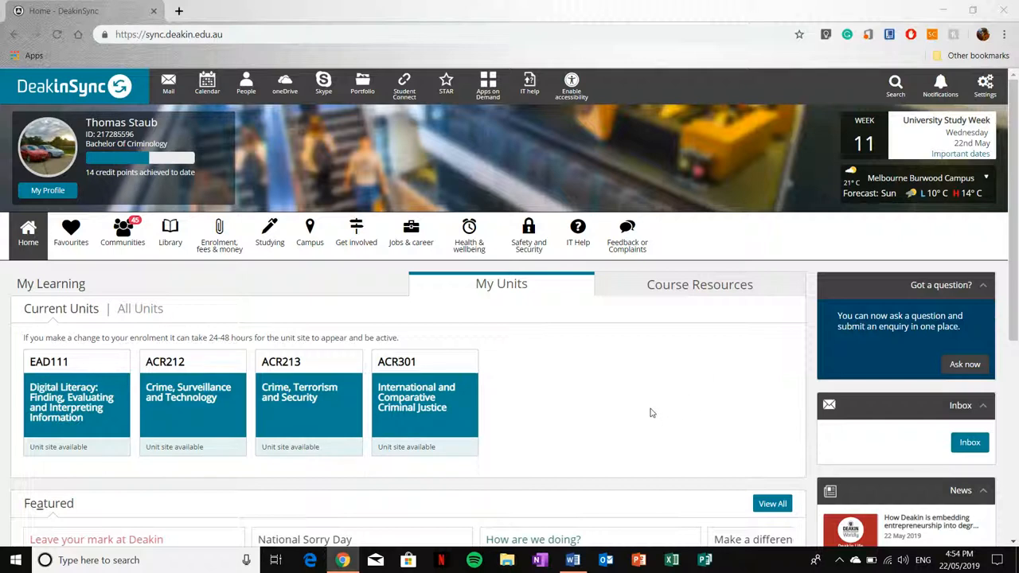
mouse_move(631, 437)
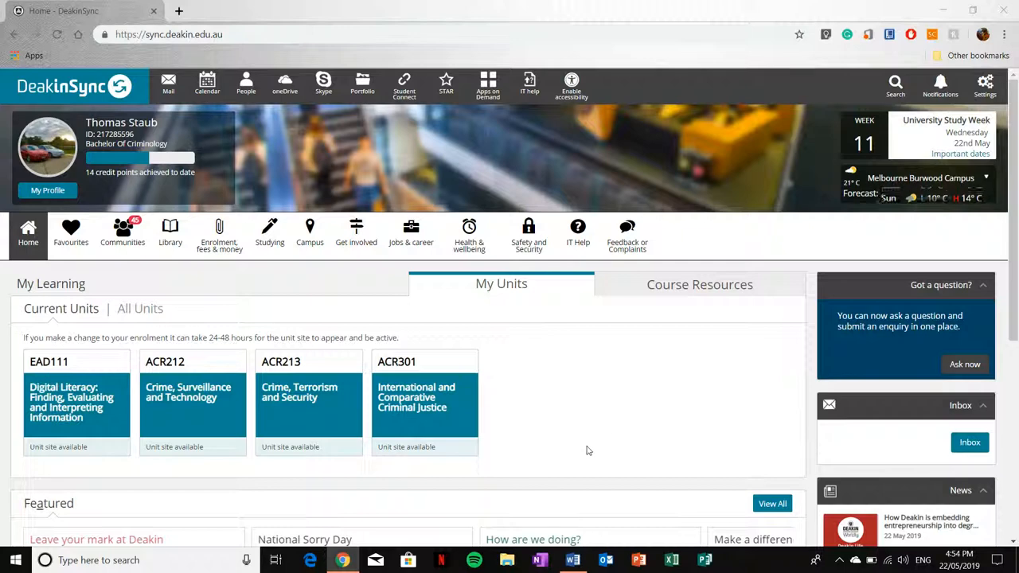
Switch My Units to All Units and browse the 2019, 2018 and 2017 trimester listings
scroll(down, 3)
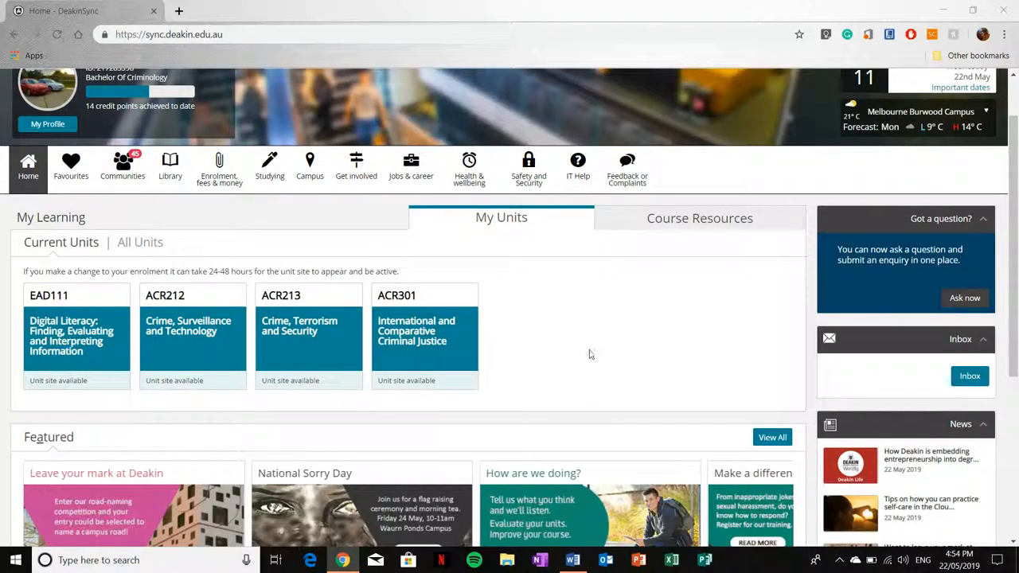
mouse_move(171, 201)
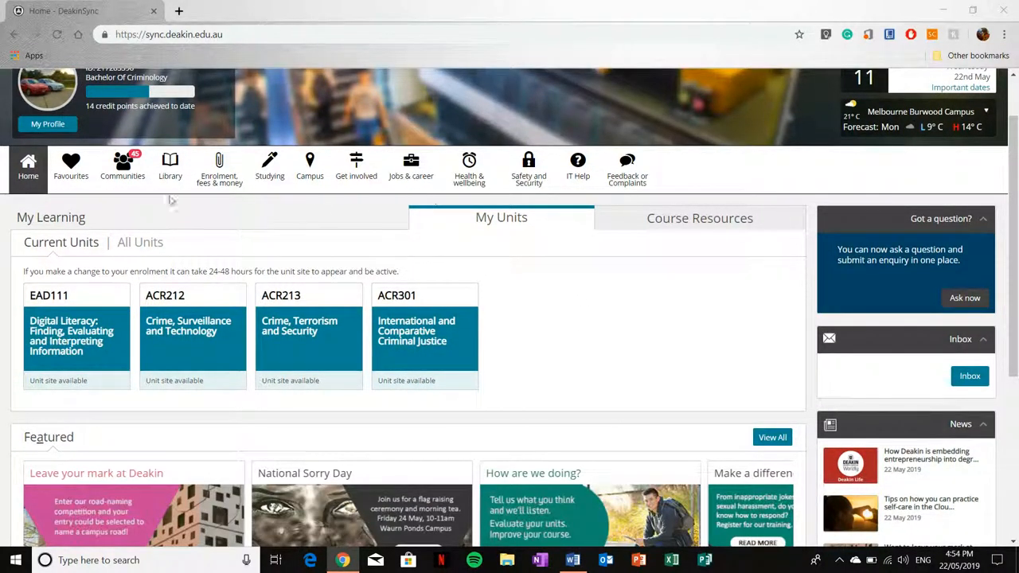
click(139, 242)
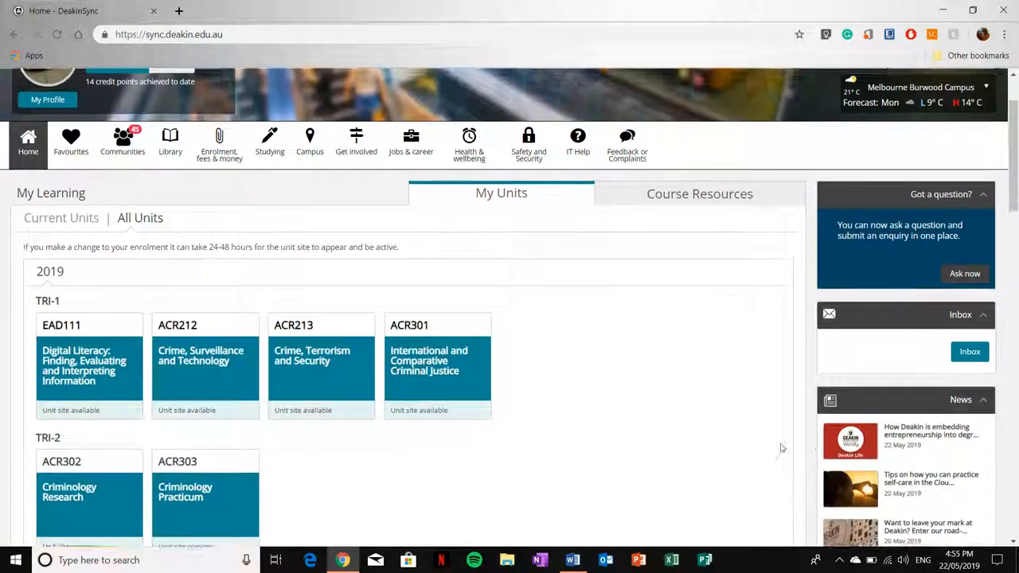
scroll(down, 3)
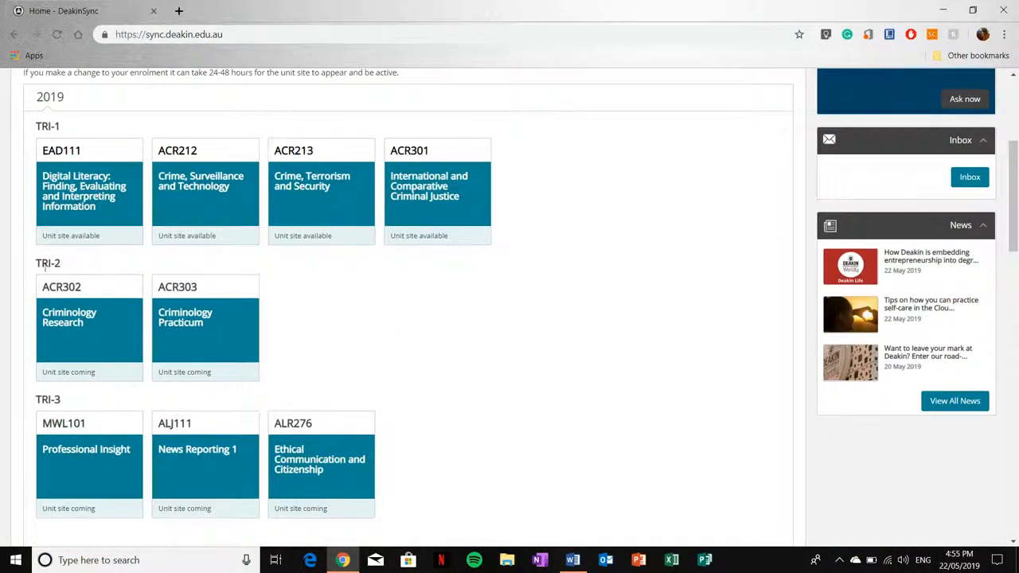
scroll(down, 3)
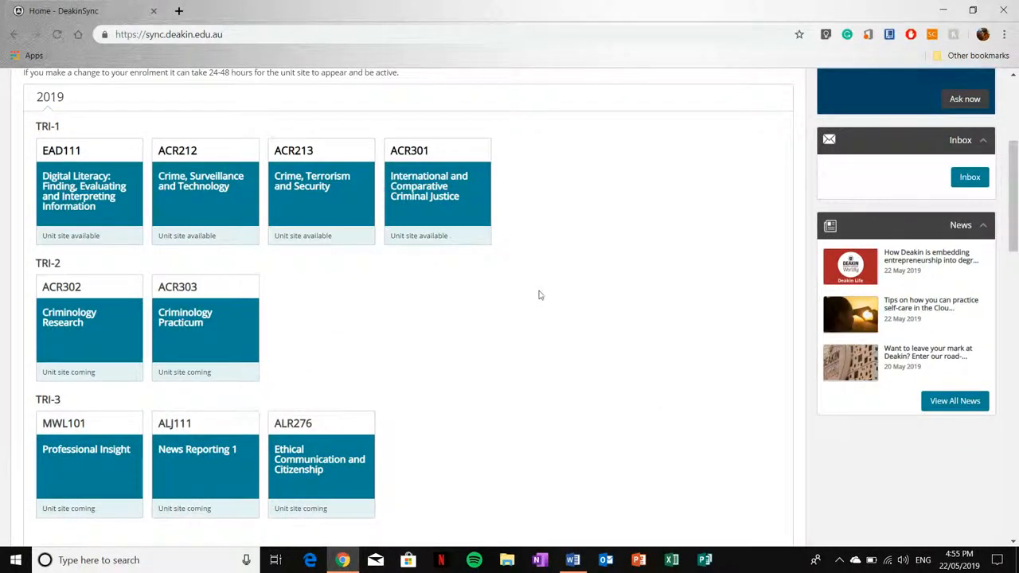
mouse_move(473, 371)
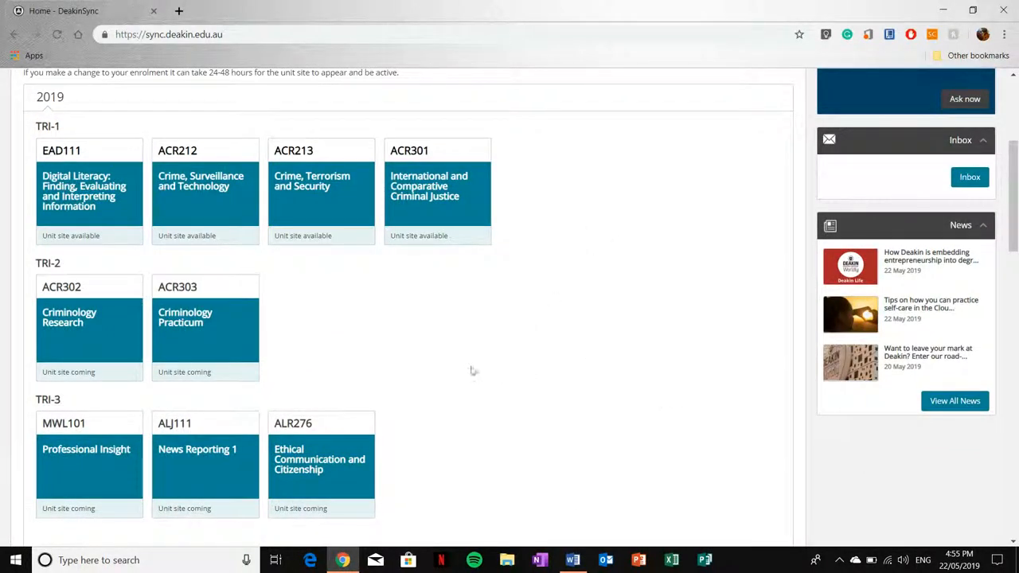
mouse_move(655, 275)
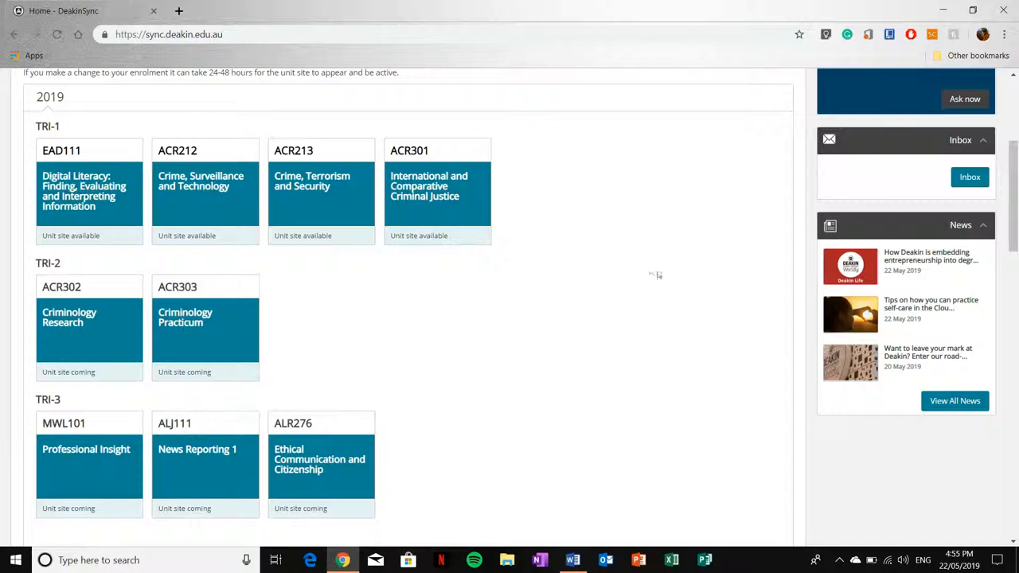
scroll(down, 3)
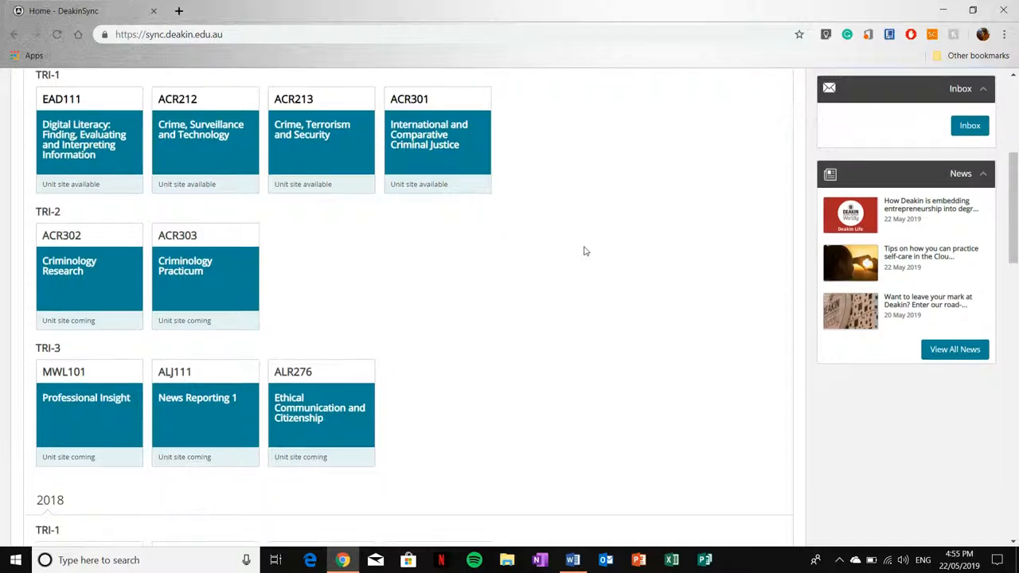
scroll(down, 3)
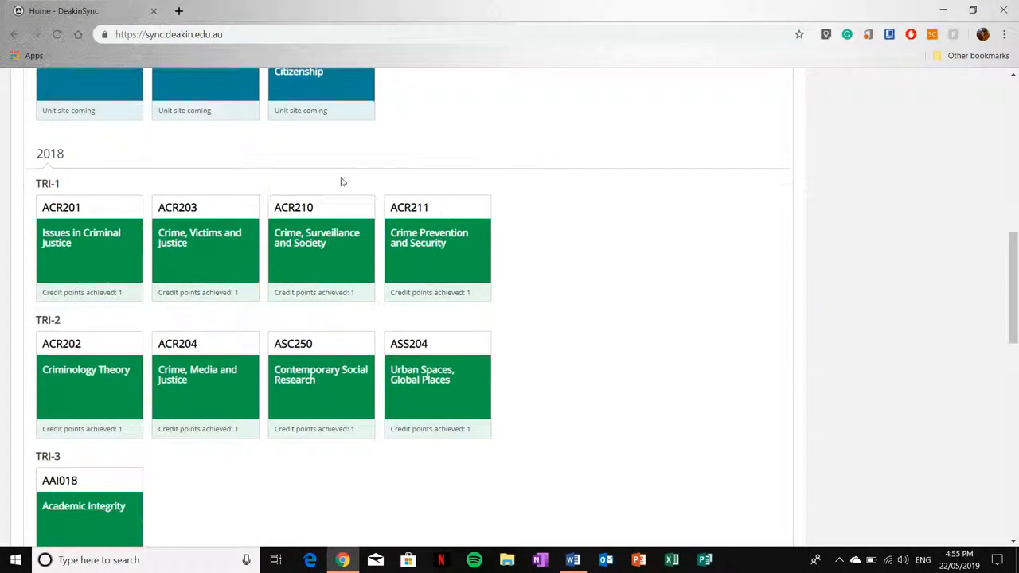
scroll(down, 3)
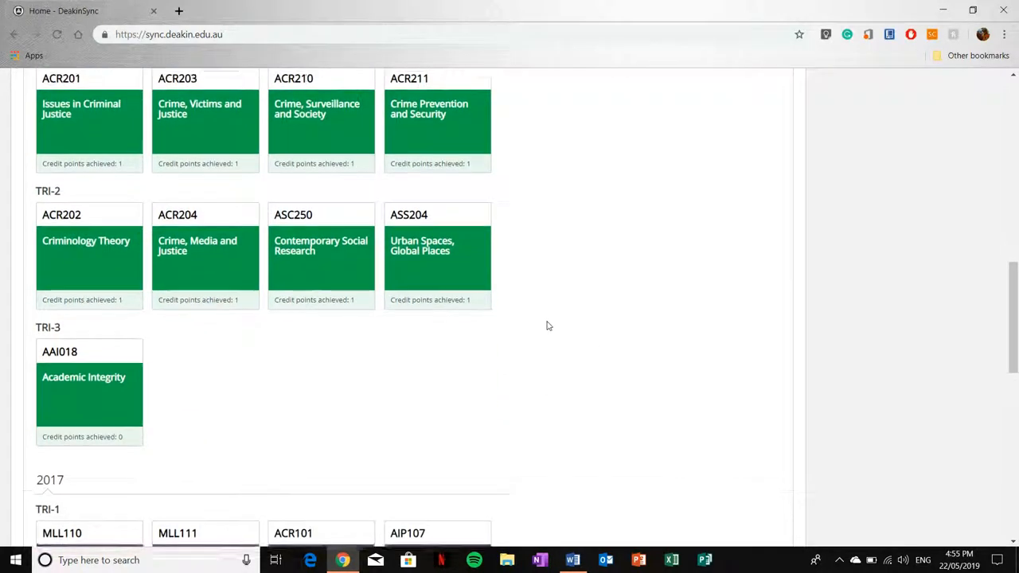
scroll(down, 3)
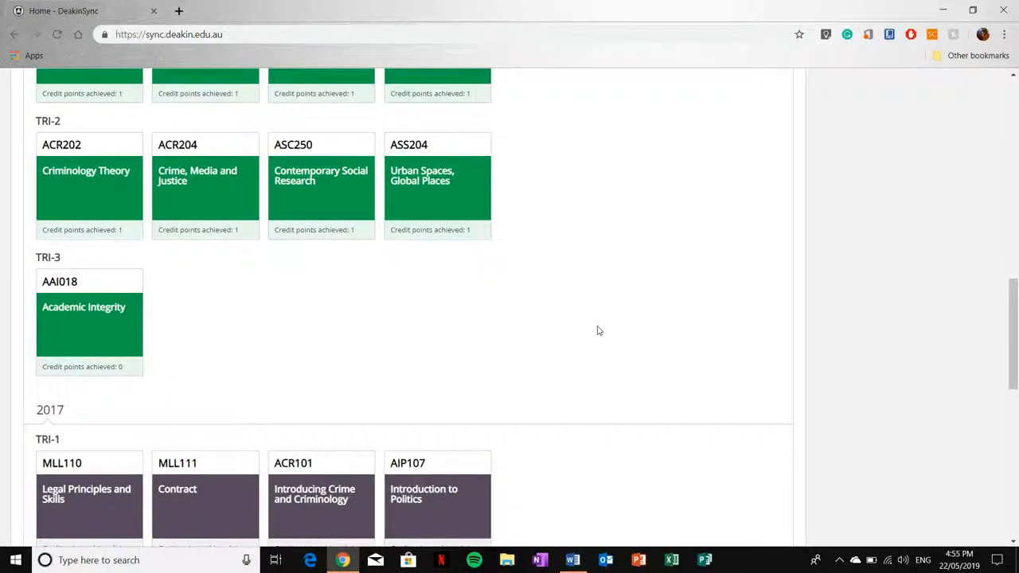
scroll(down, 3)
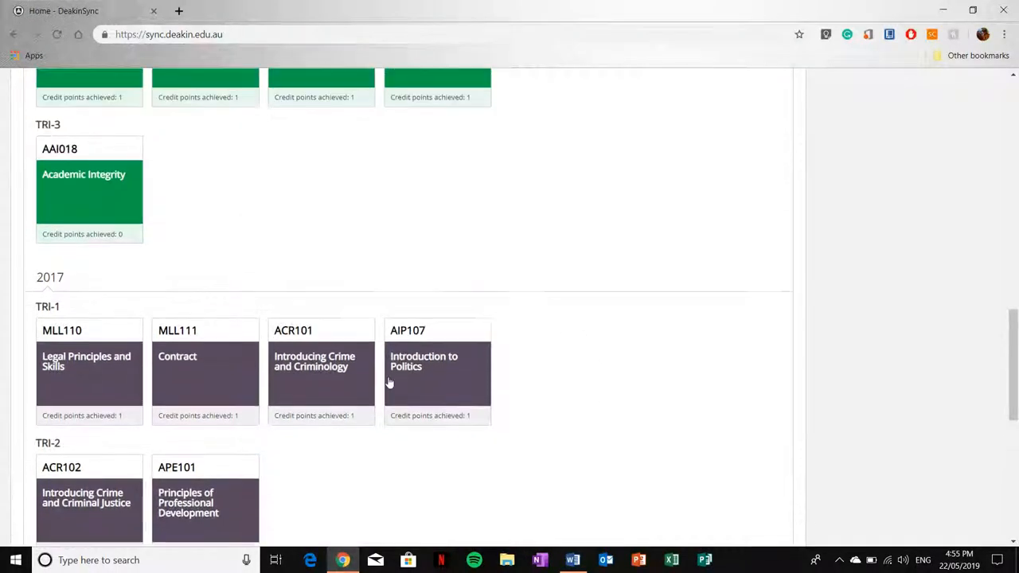
scroll(down, 3)
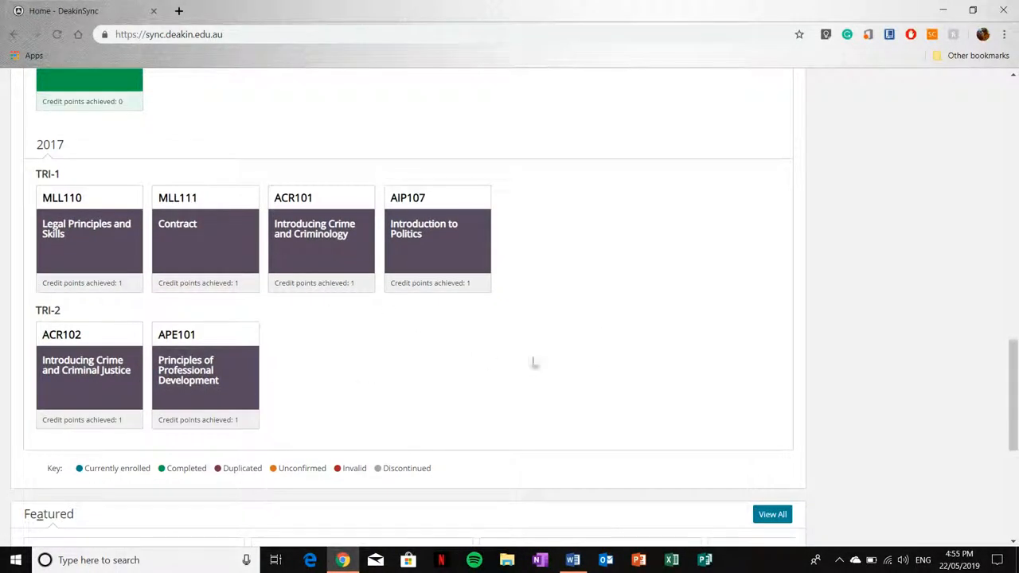
mouse_move(453, 377)
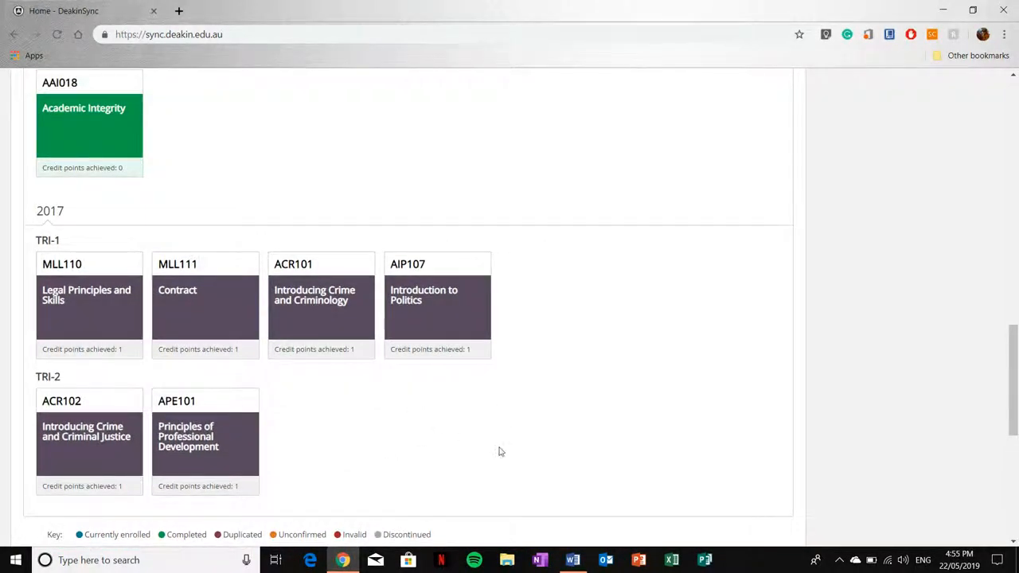
mouse_move(390, 431)
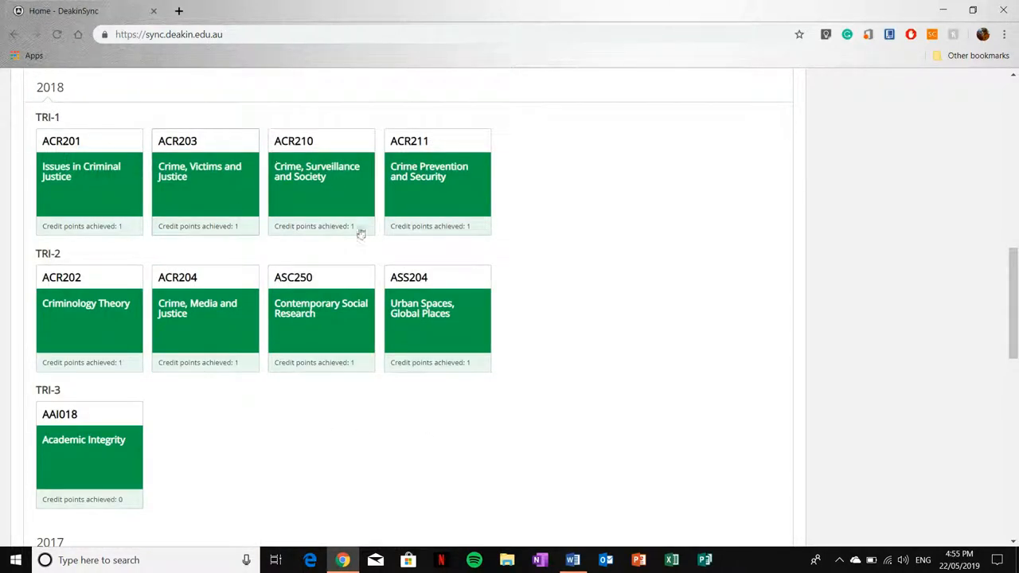
scroll(down, 3)
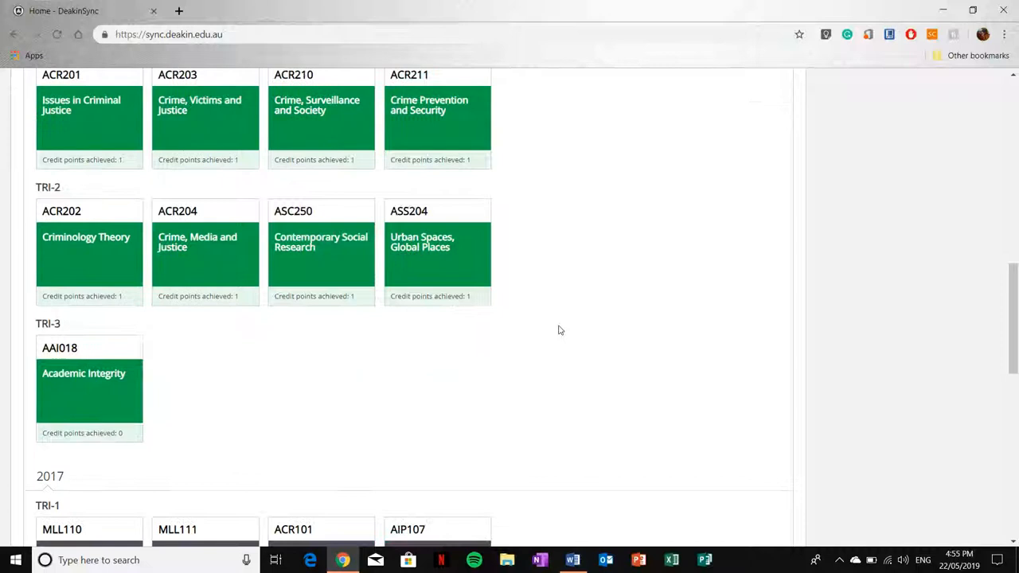
mouse_move(493, 329)
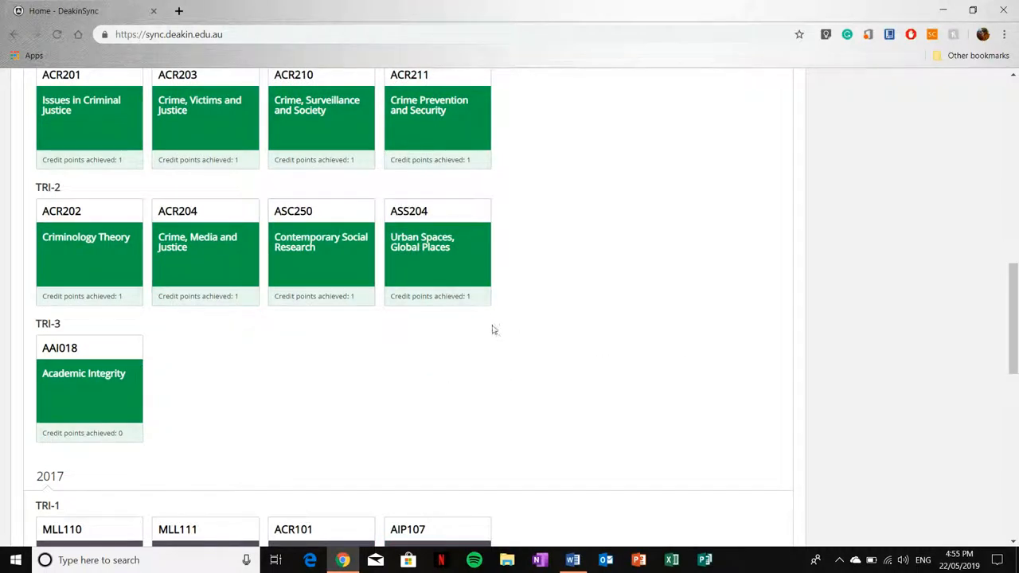
mouse_move(545, 349)
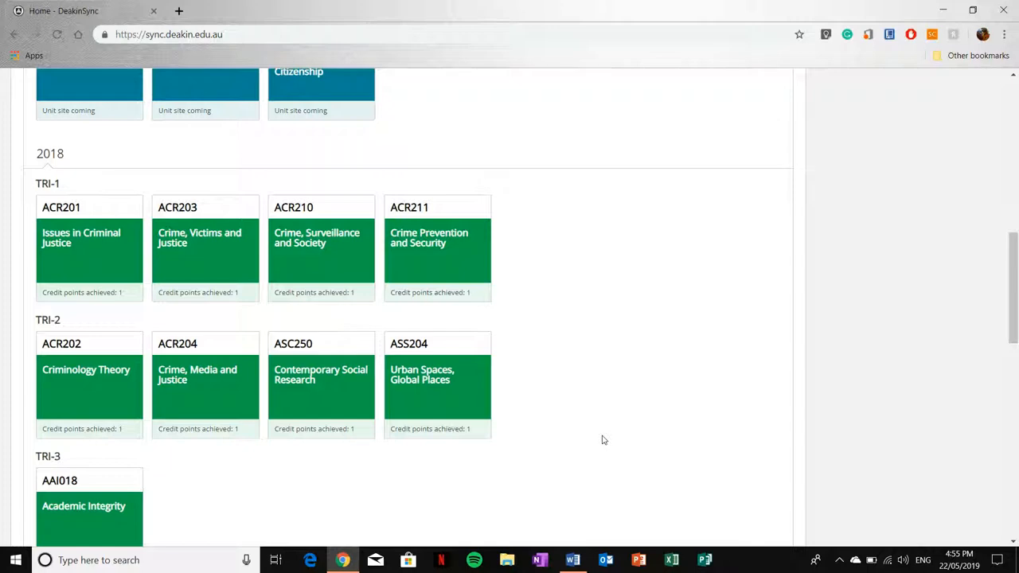
scroll(up, 3)
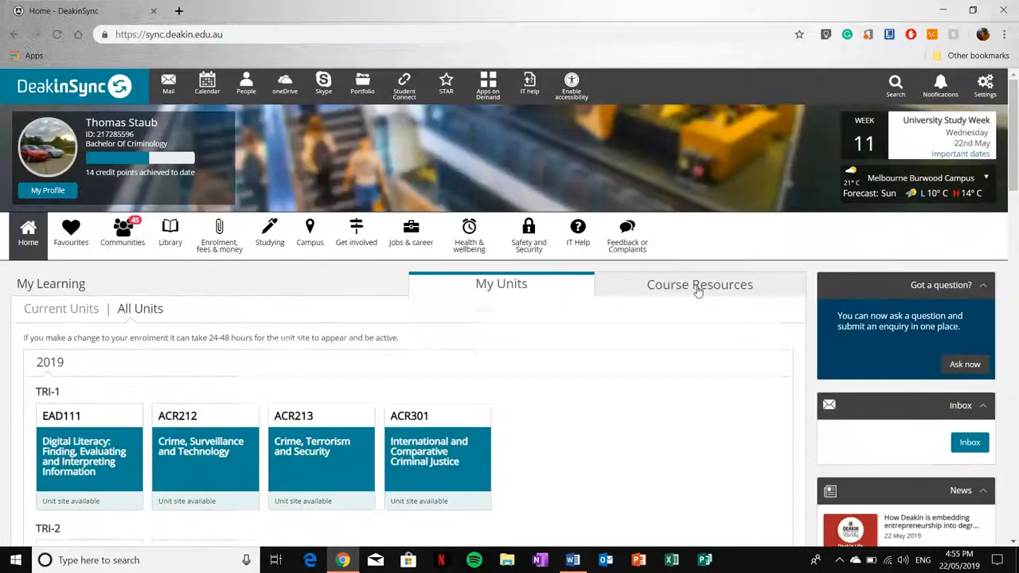
Show Course Resources and its Useful Extras with the Dusa and Unistart tiles
click(699, 285)
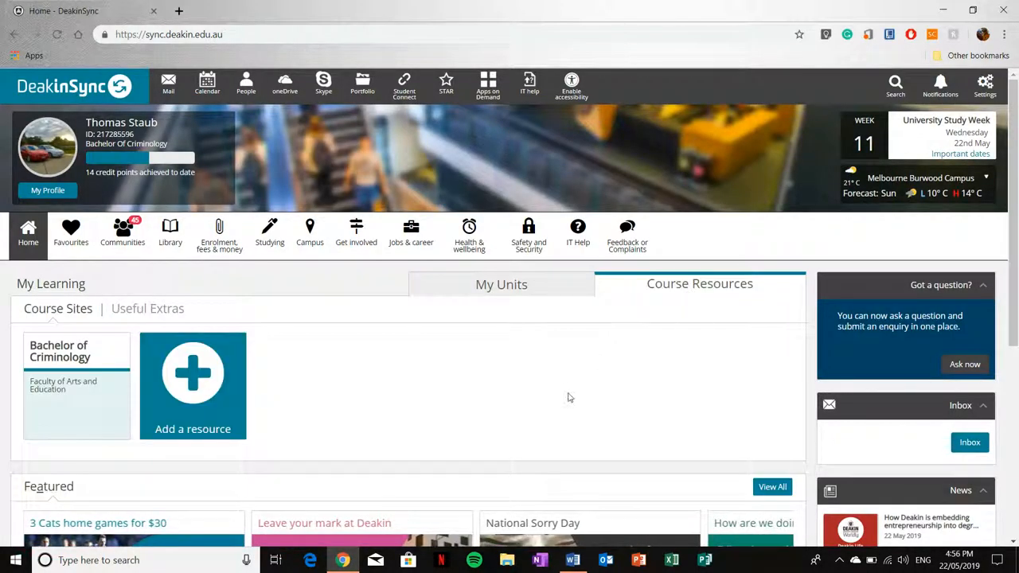
mouse_move(340, 378)
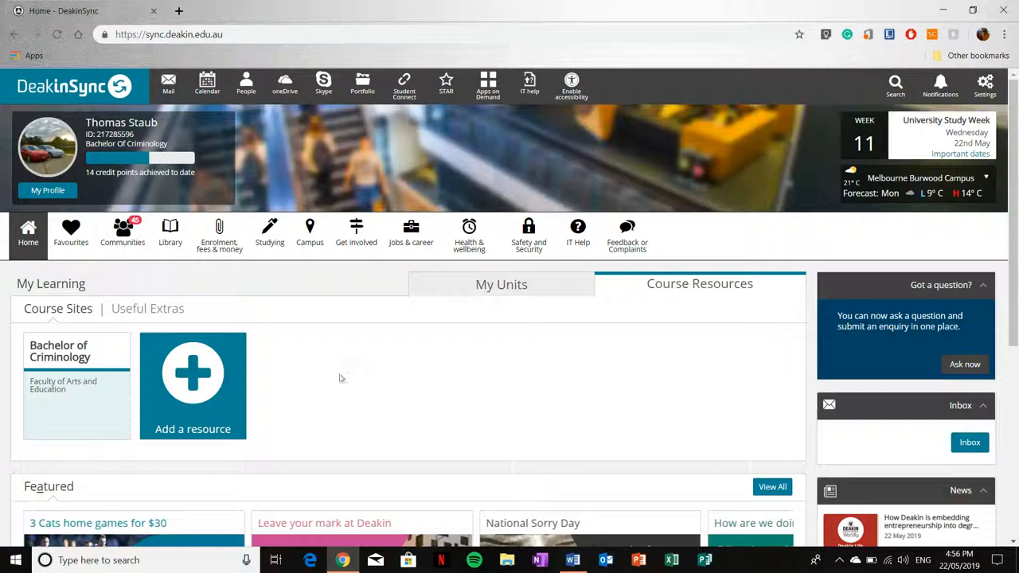
mouse_move(347, 358)
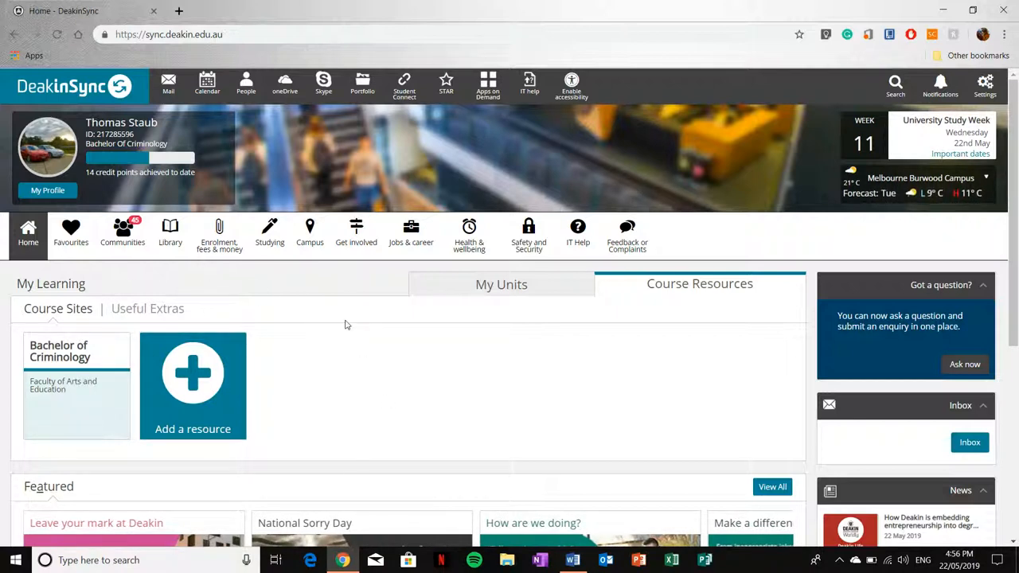
click(147, 308)
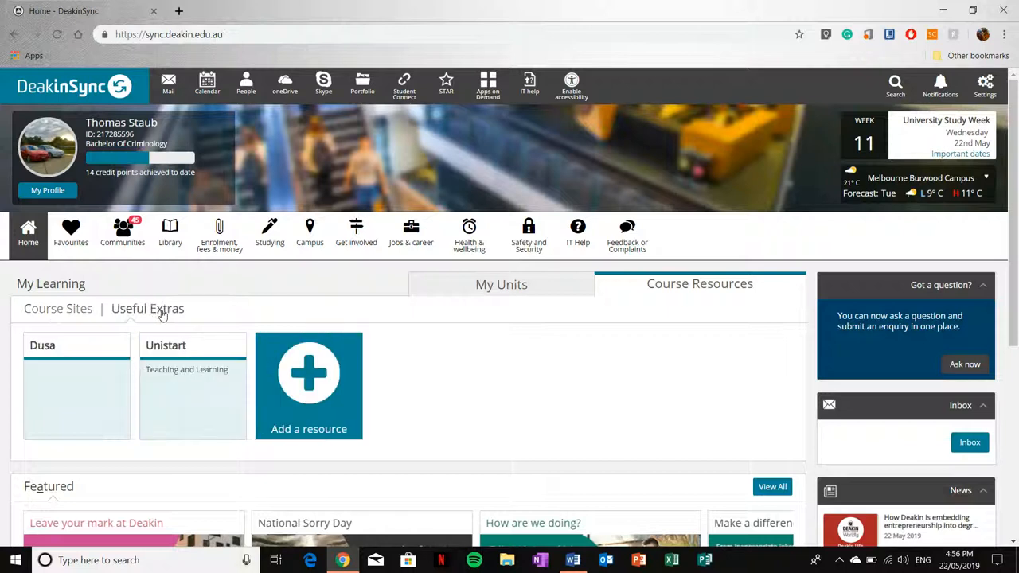
mouse_move(216, 309)
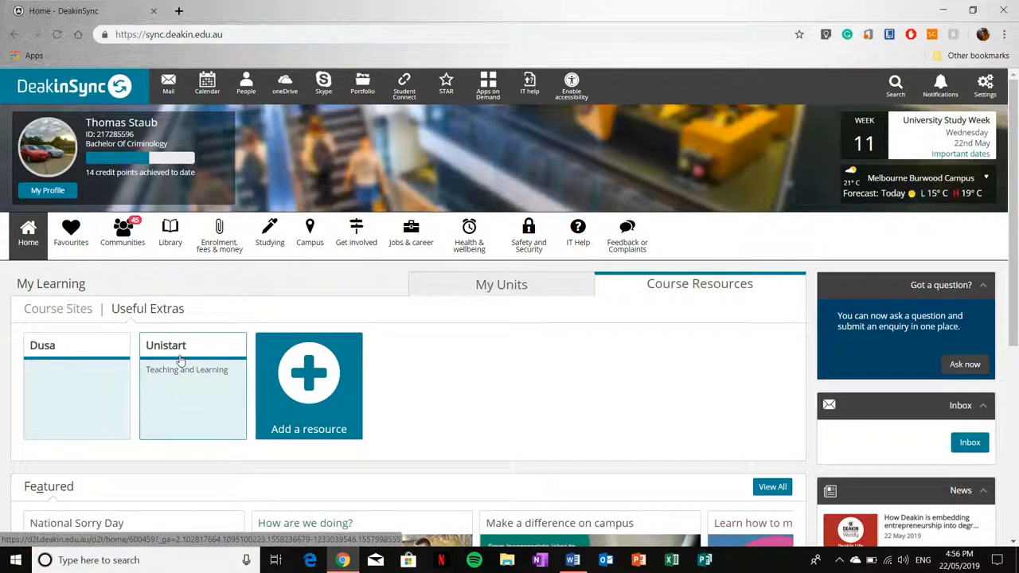
Launch the UniStart D2L site from its Useful Extras tile in a new tab
click(166, 345)
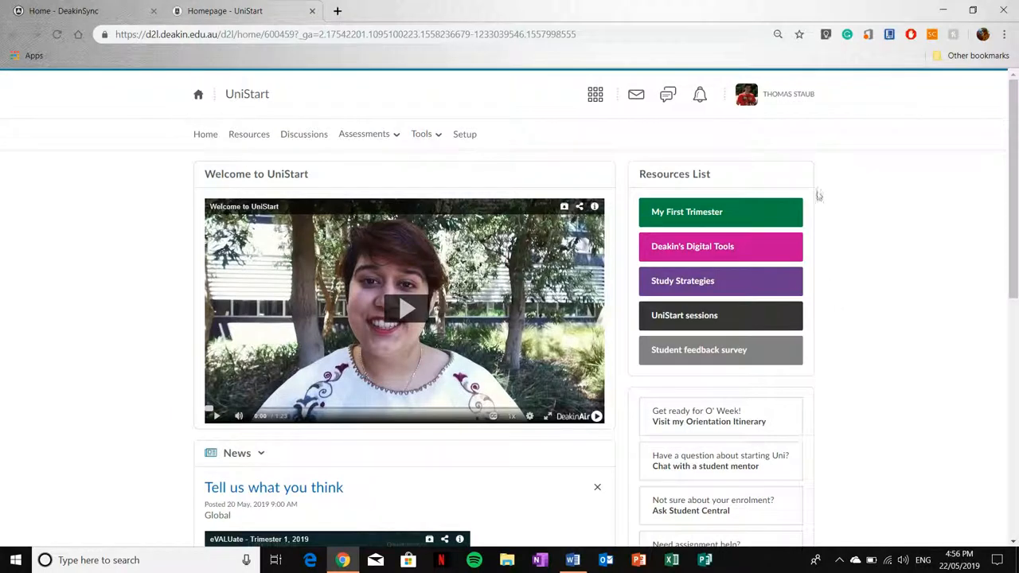
mouse_move(836, 271)
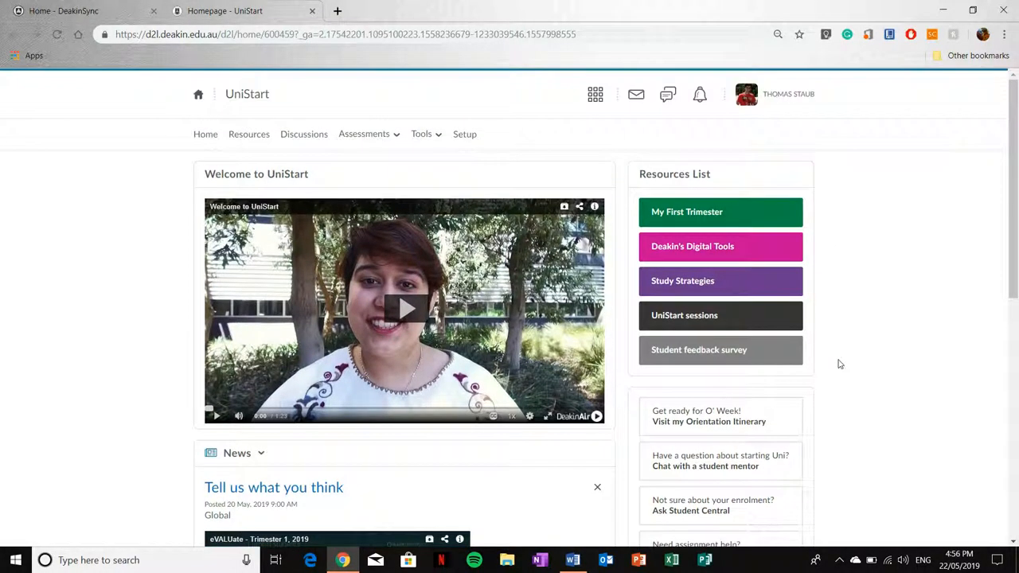
mouse_move(865, 274)
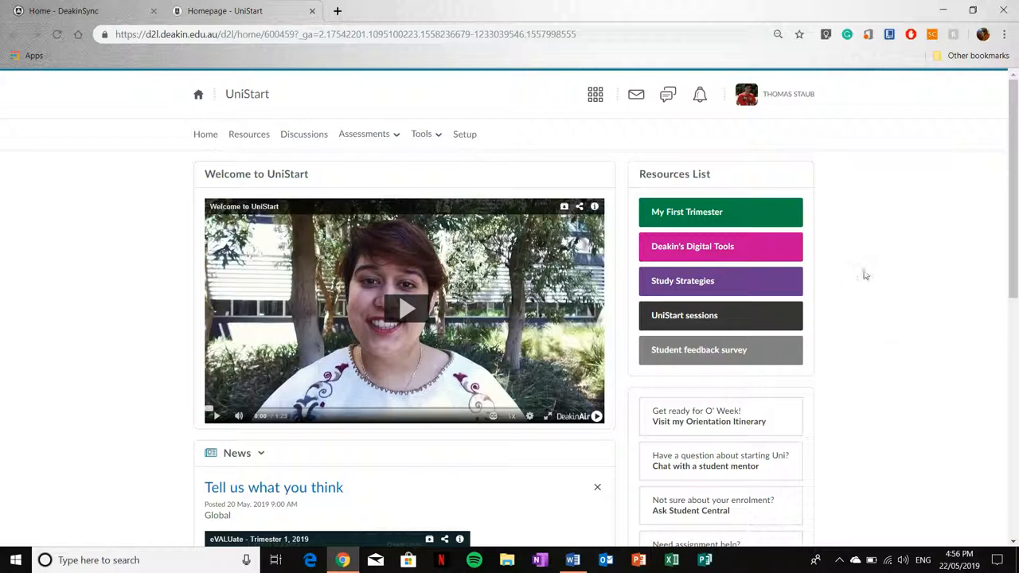
mouse_move(820, 294)
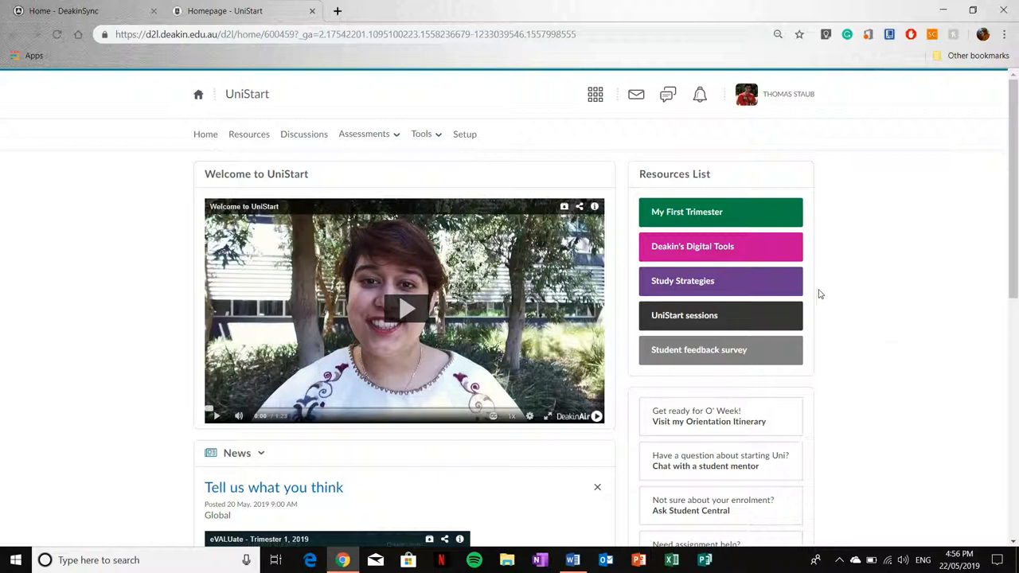
mouse_move(810, 231)
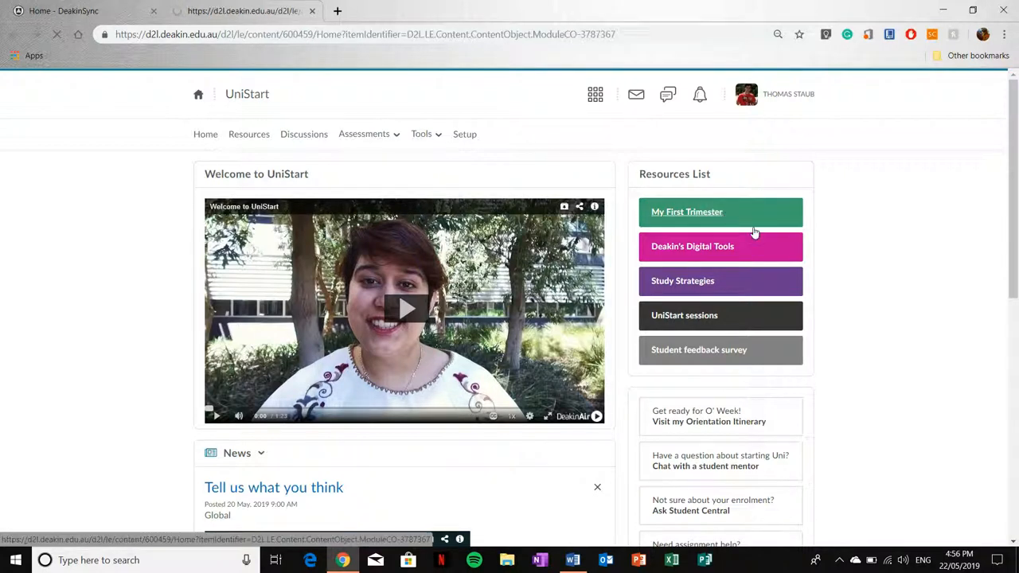
Enter the My First Trimester content module from the Resources List
click(686, 211)
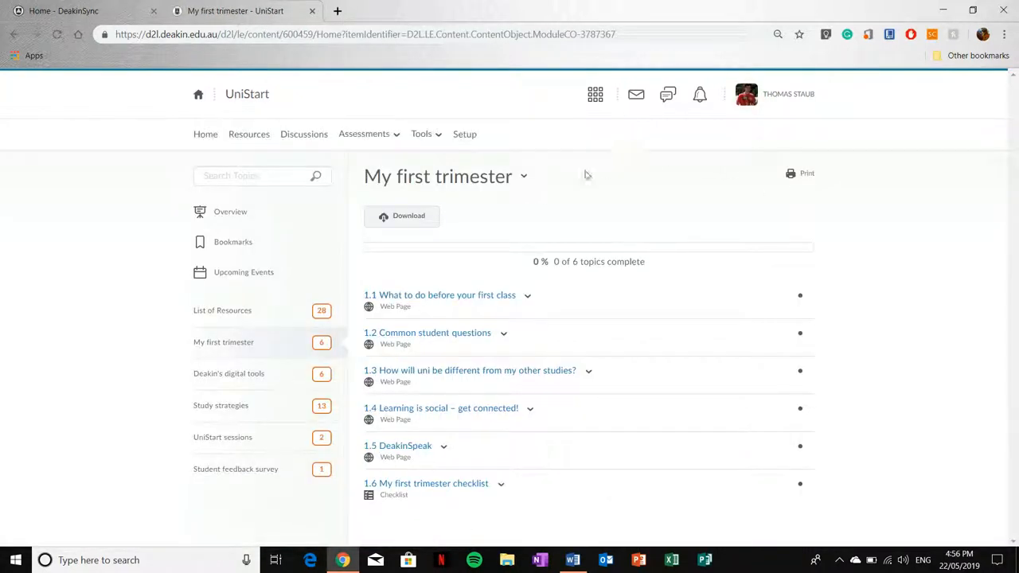
mouse_move(145, 275)
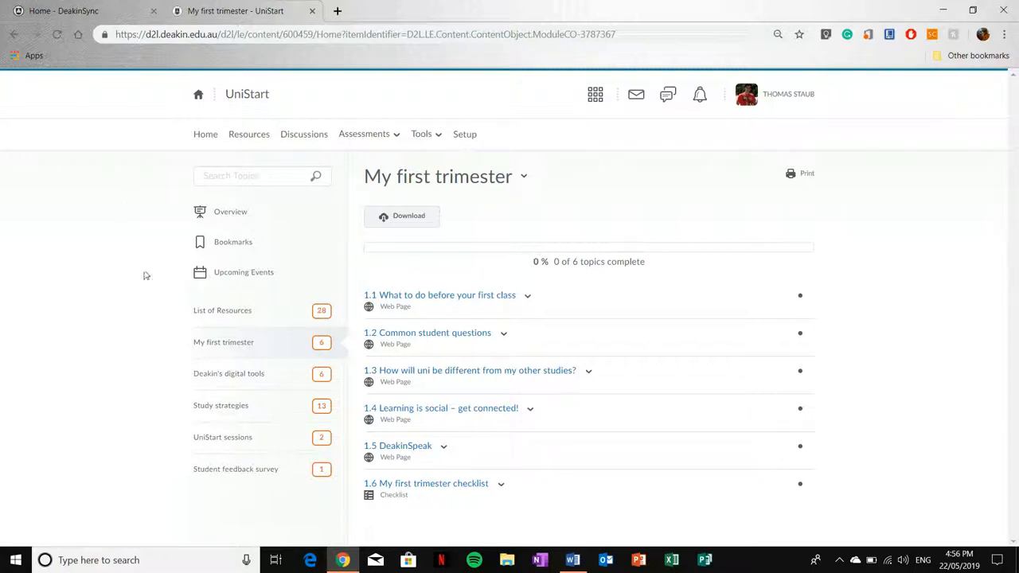
mouse_move(327, 356)
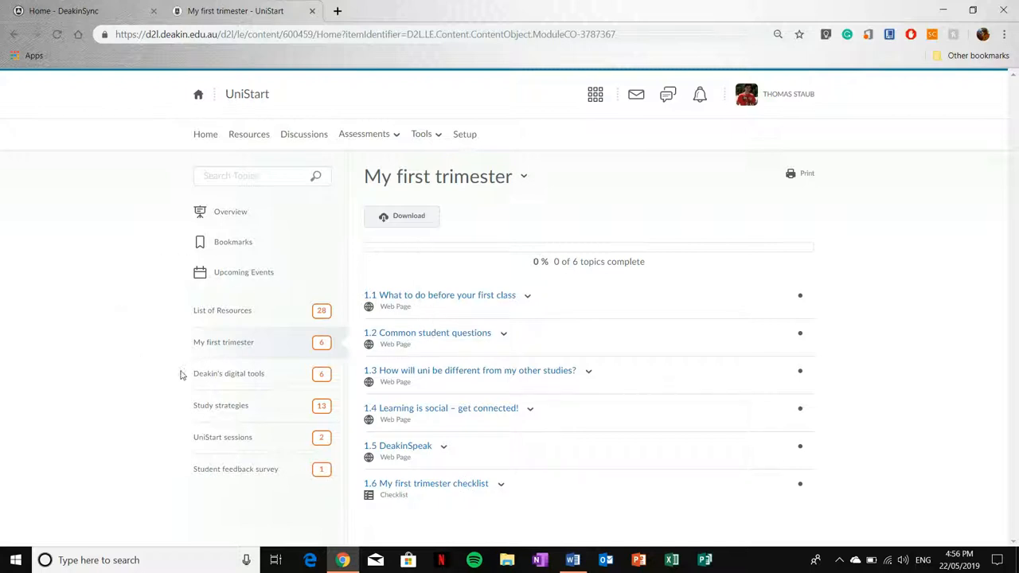
Switch to the Deakin's digital tools module and browse its nine topics
click(229, 373)
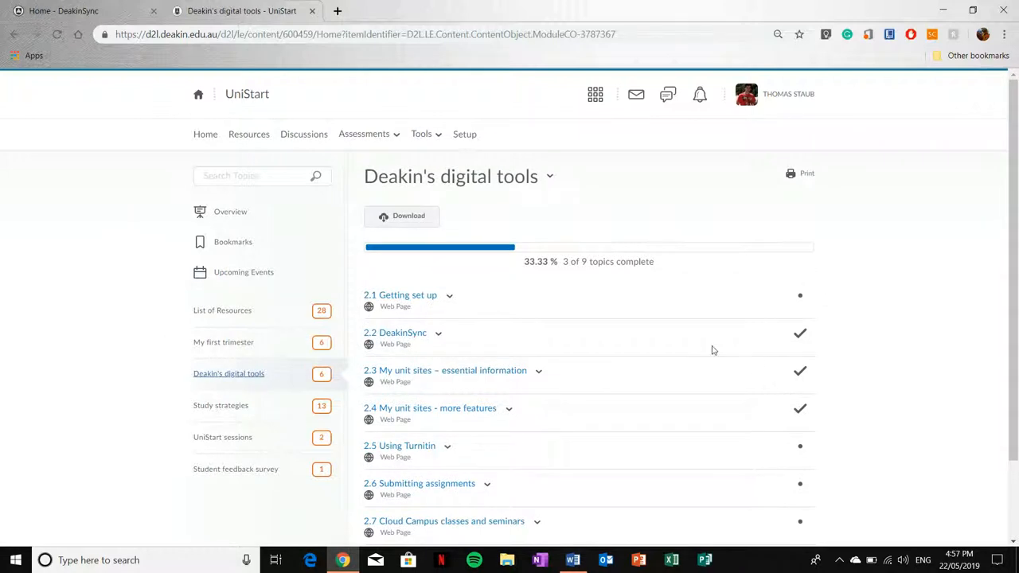
scroll(down, 3)
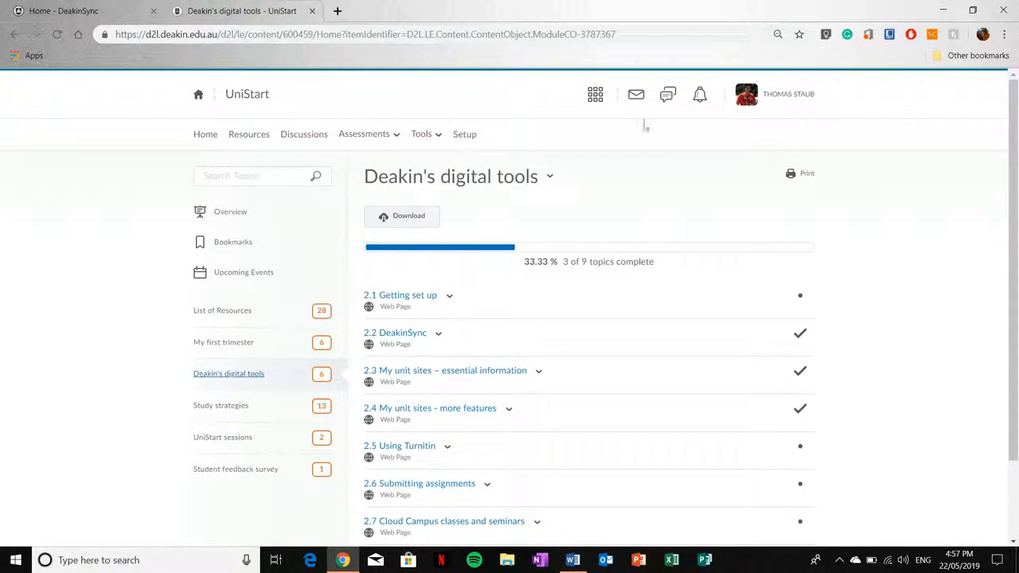
mouse_move(324, 342)
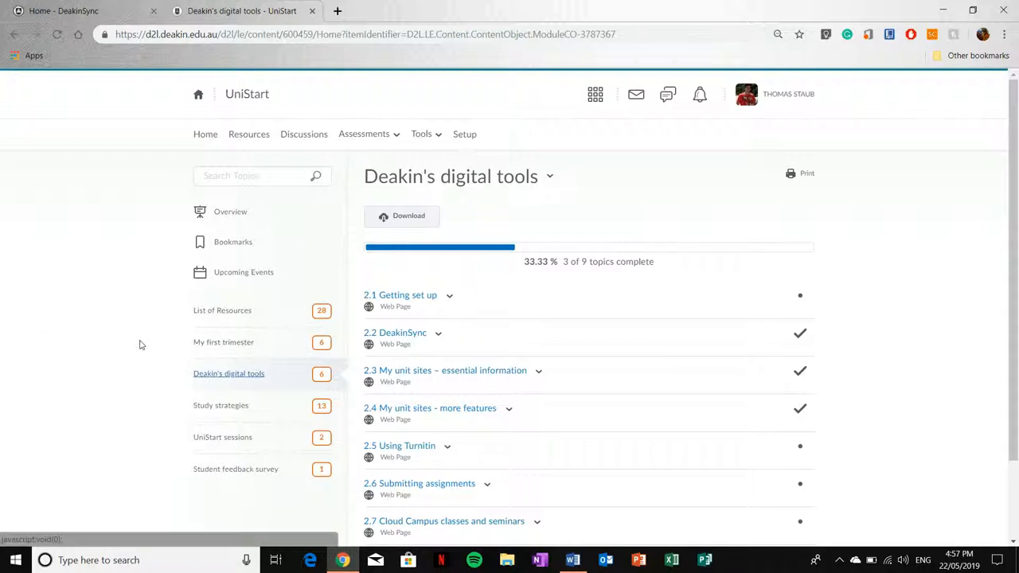
mouse_move(869, 464)
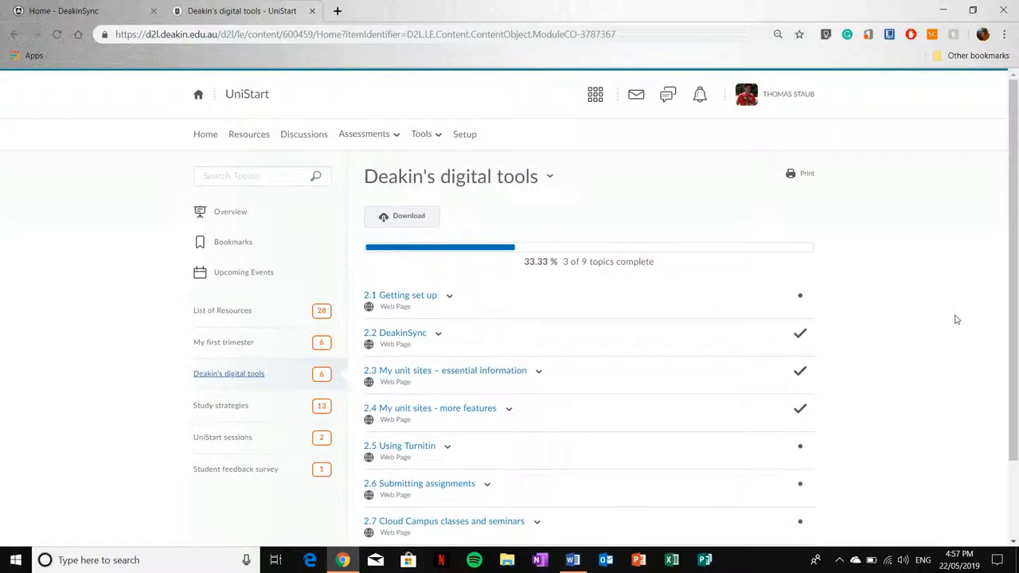
scroll(down, 3)
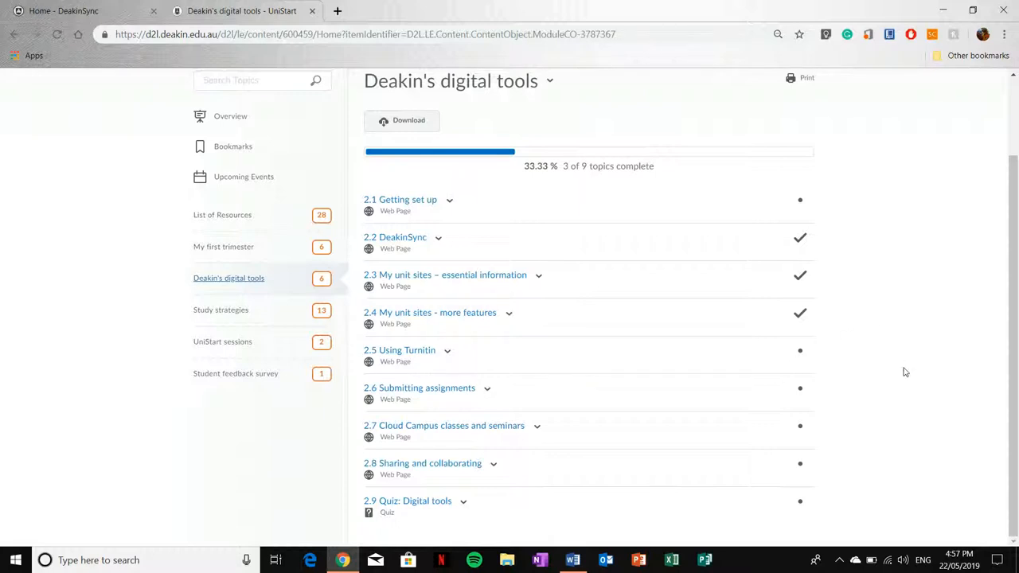
mouse_move(876, 363)
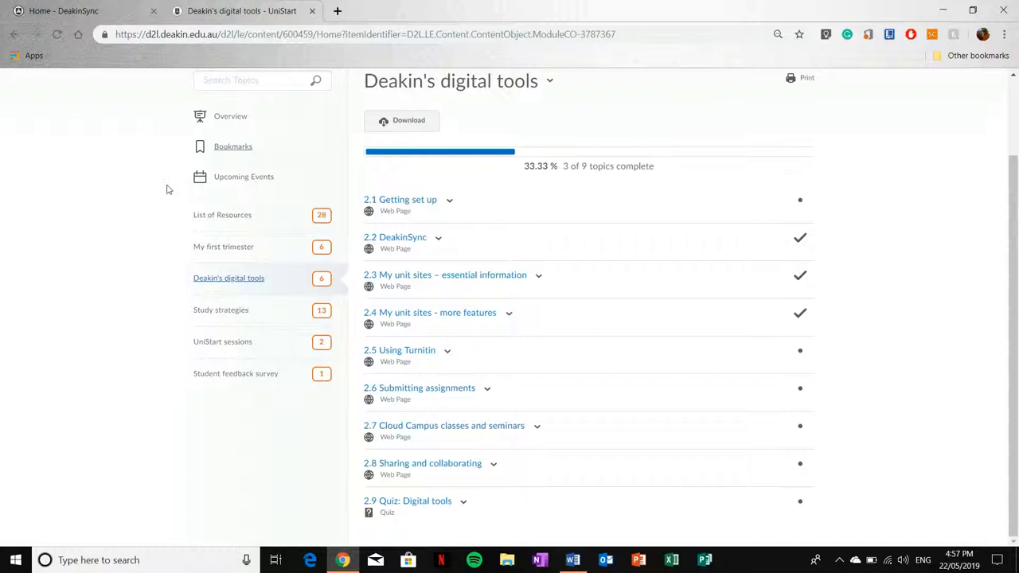
mouse_move(499, 217)
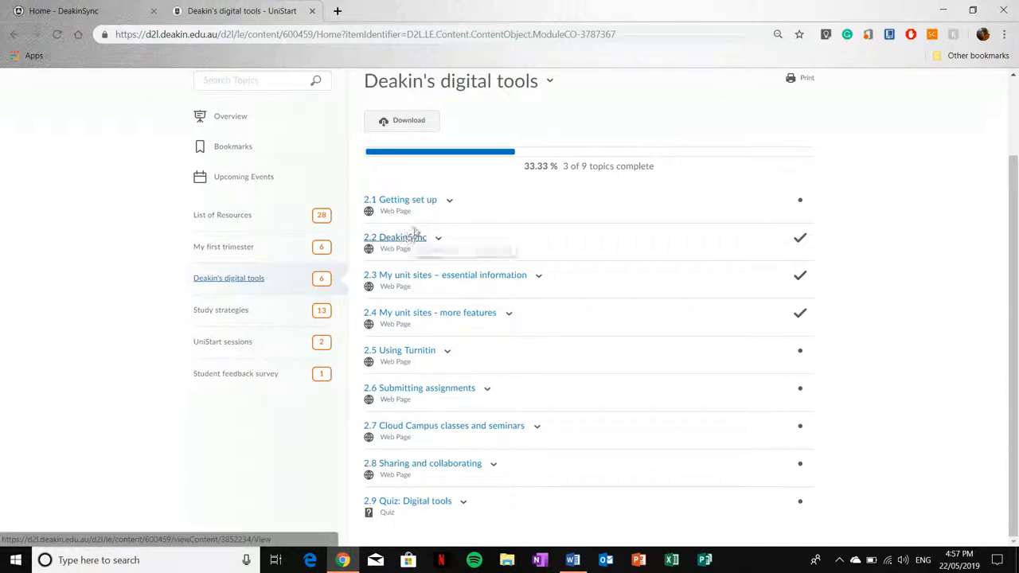
mouse_move(90, 333)
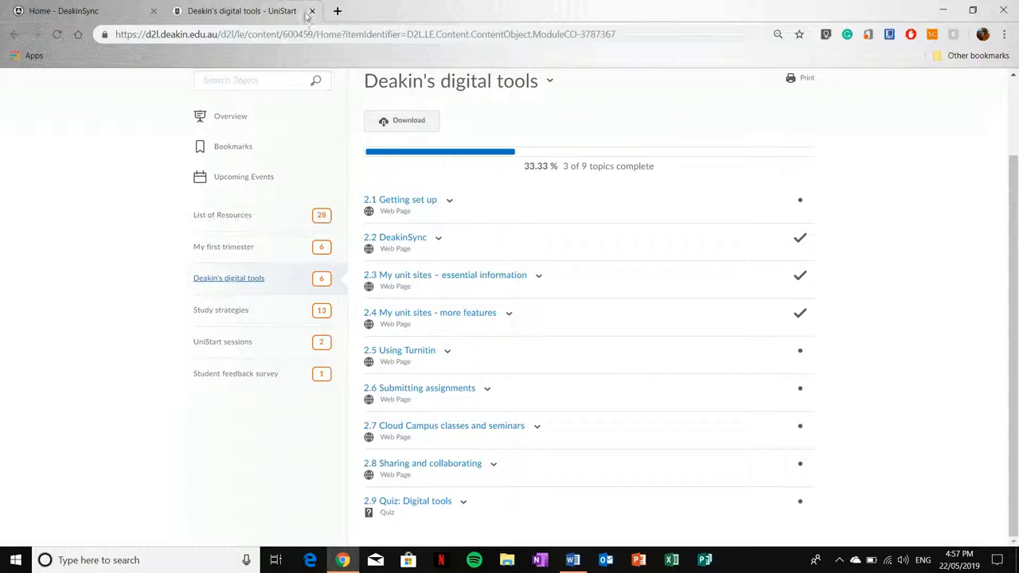
Close UniStart and launch the ACR212 unit site from My Units
click(64, 11)
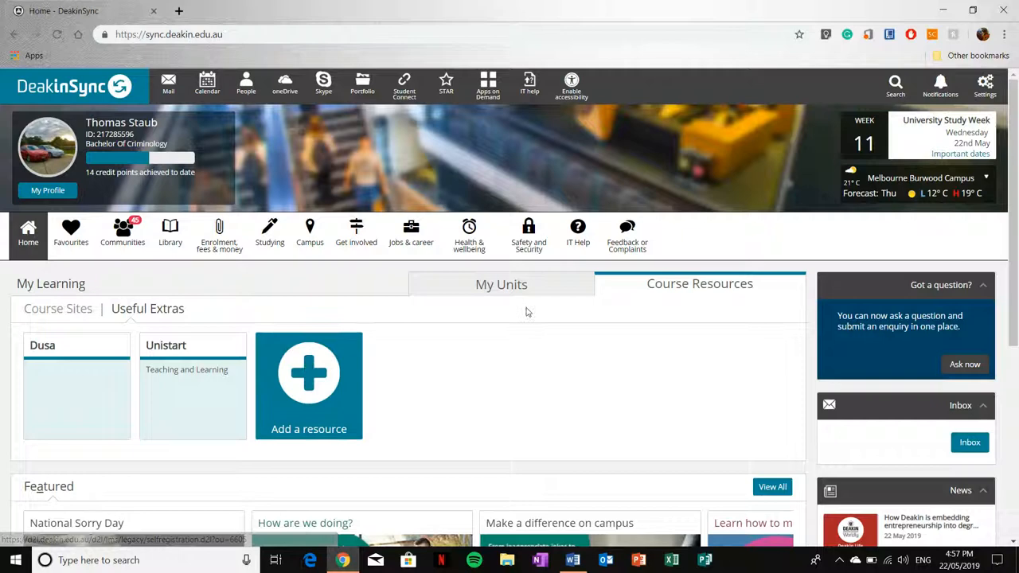
click(500, 283)
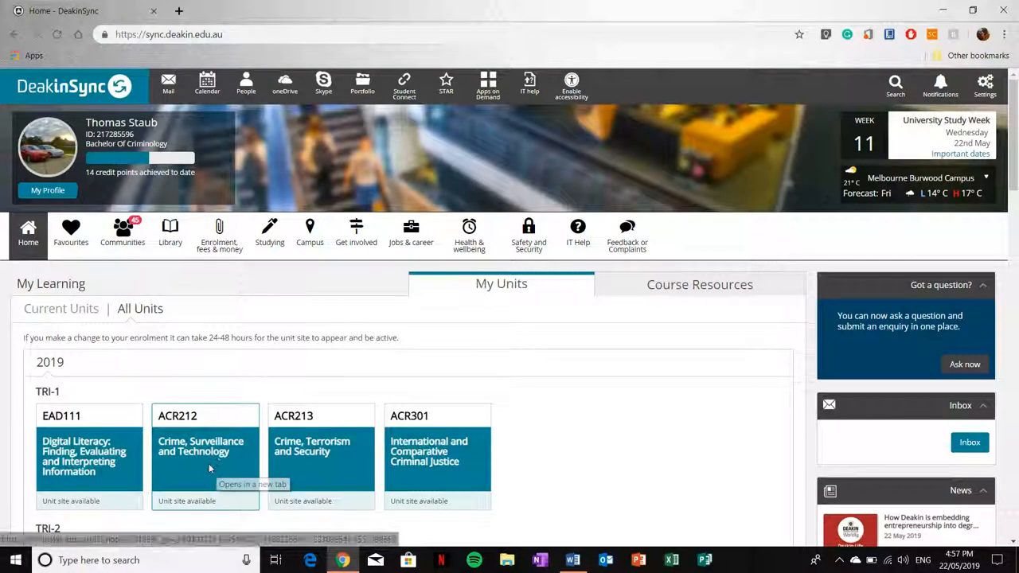
click(205, 452)
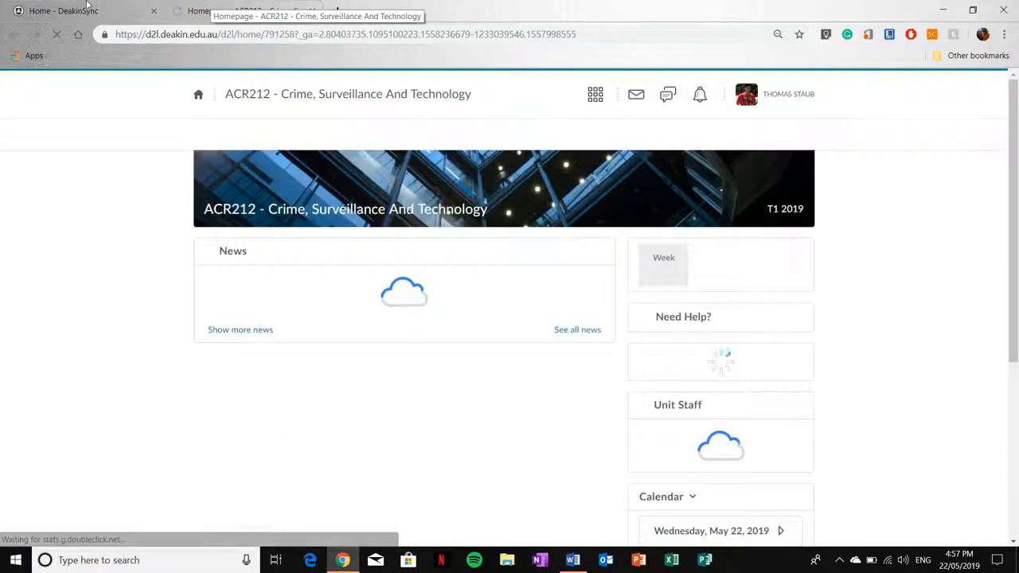
Return to the DeakinSync home page and show its Library section
click(63, 10)
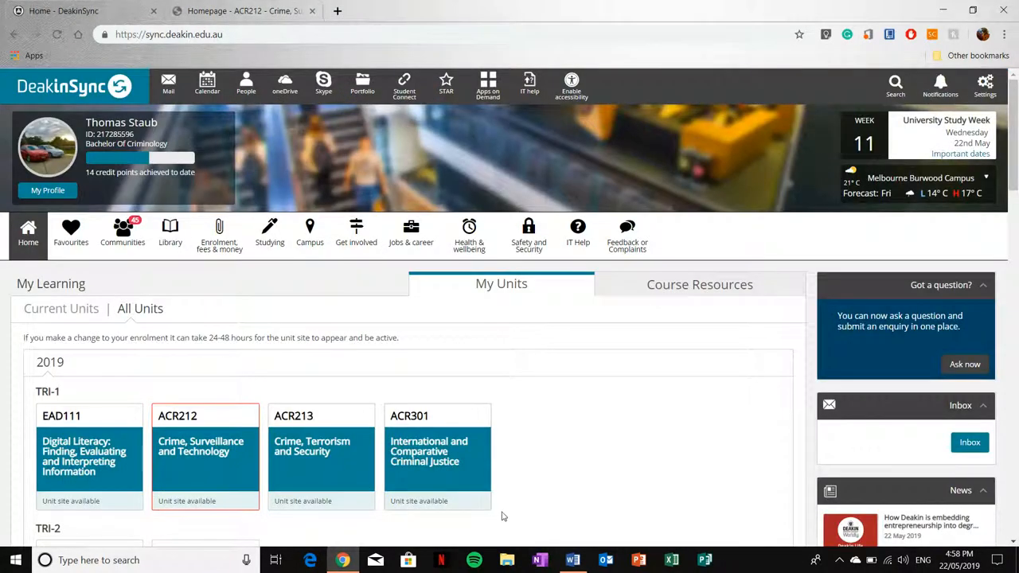
mouse_move(276, 387)
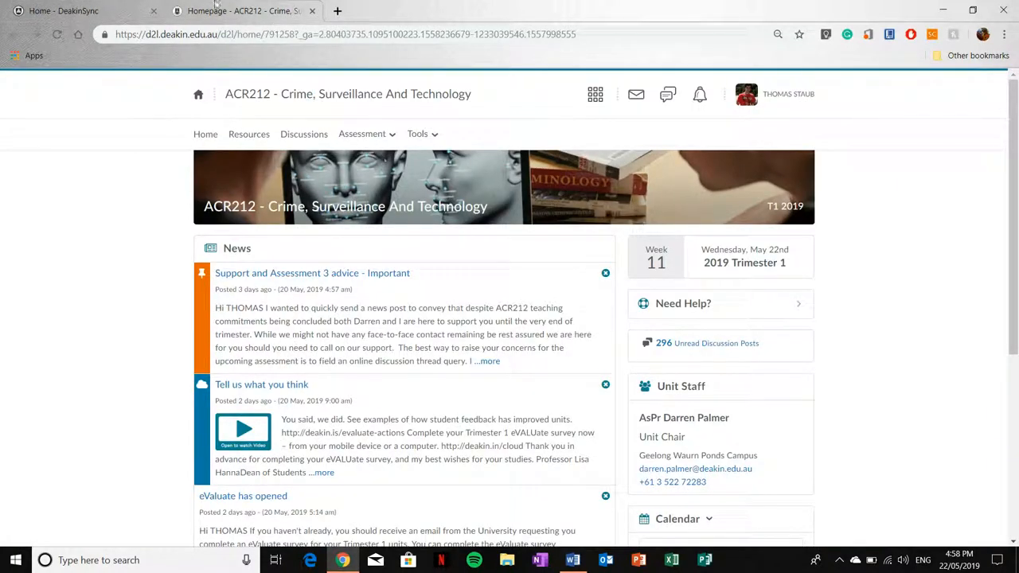
click(63, 10)
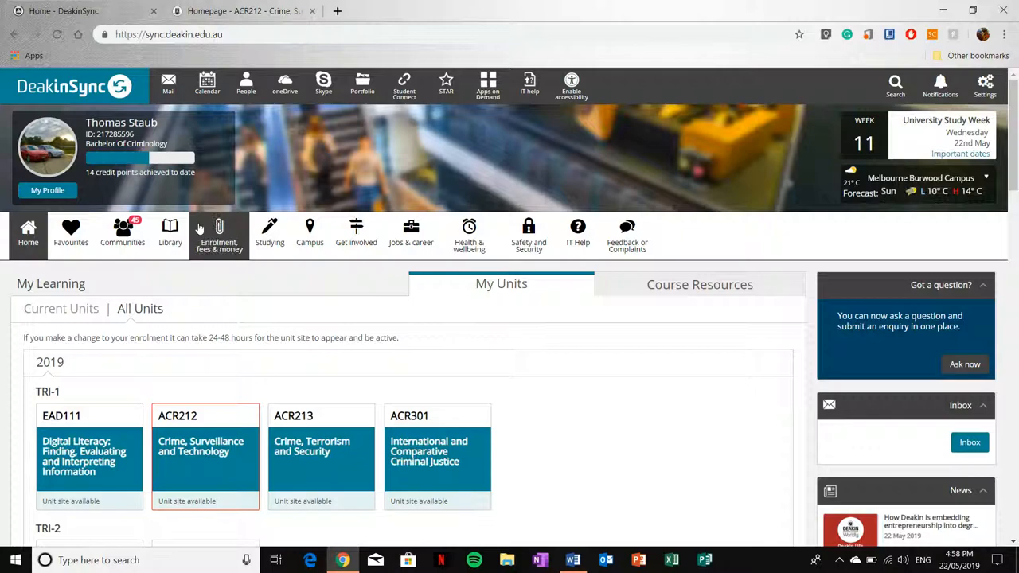
click(170, 235)
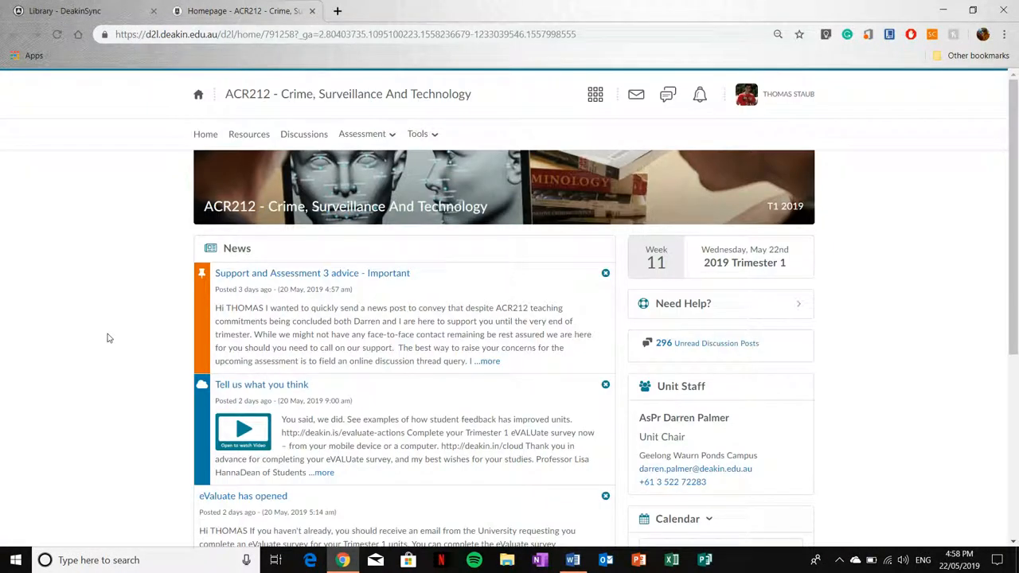
scroll(down, 3)
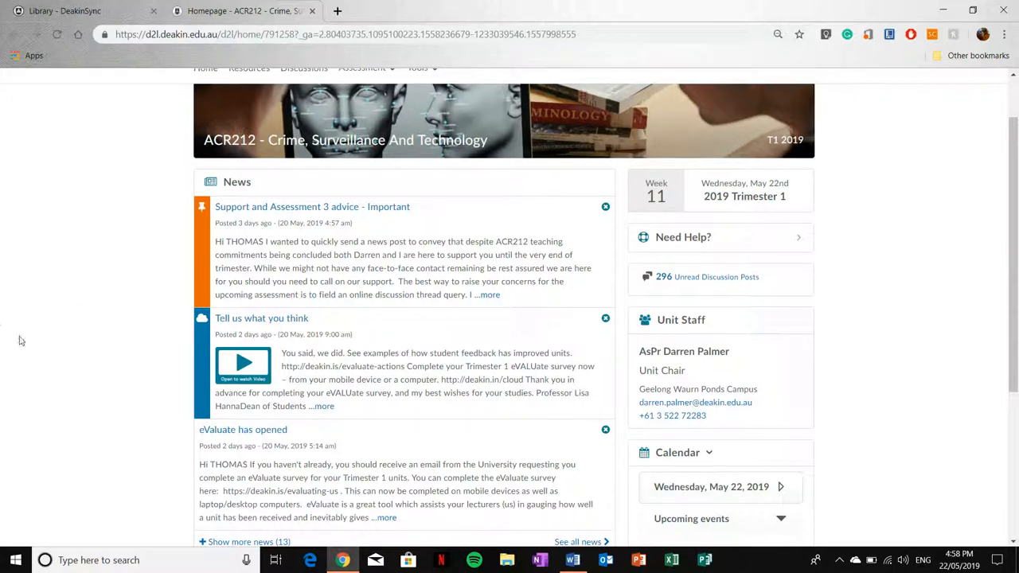
mouse_move(34, 388)
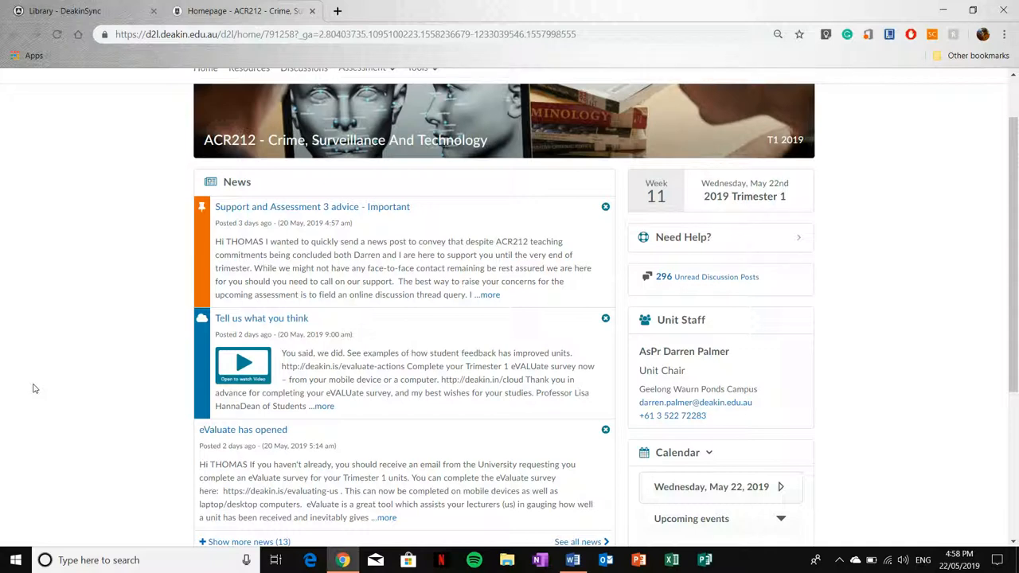
mouse_move(40, 330)
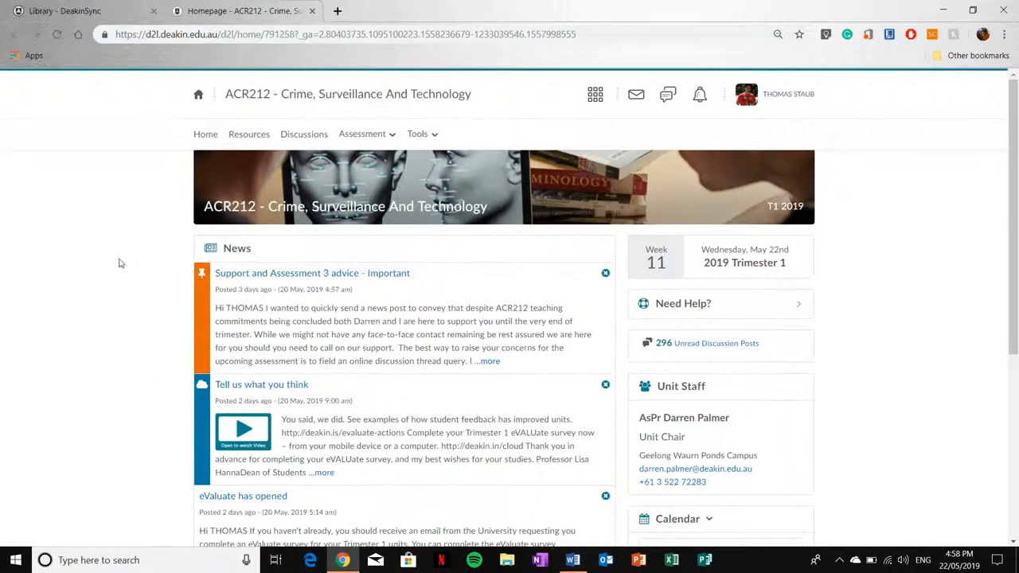
mouse_move(48, 297)
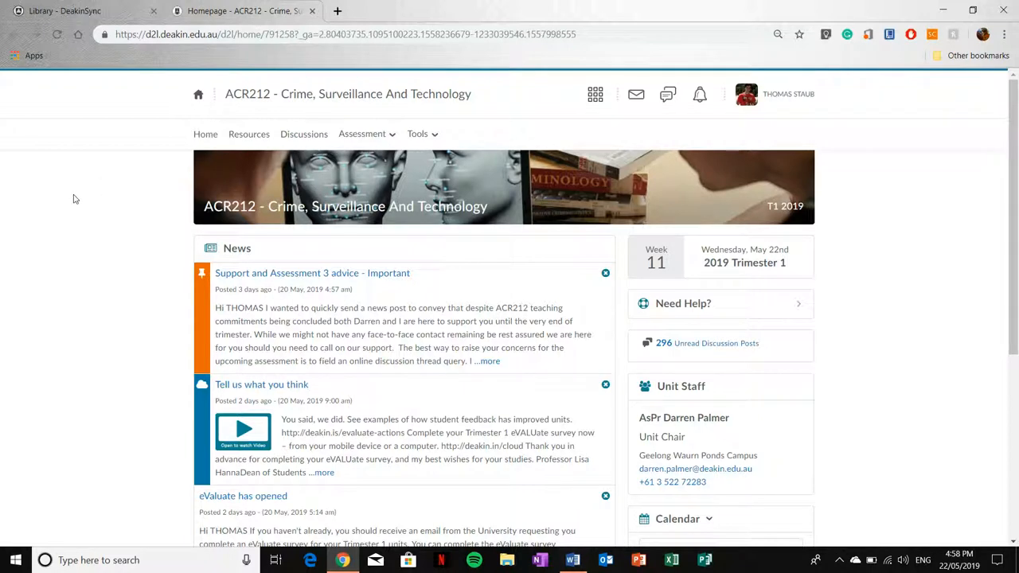
mouse_move(67, 289)
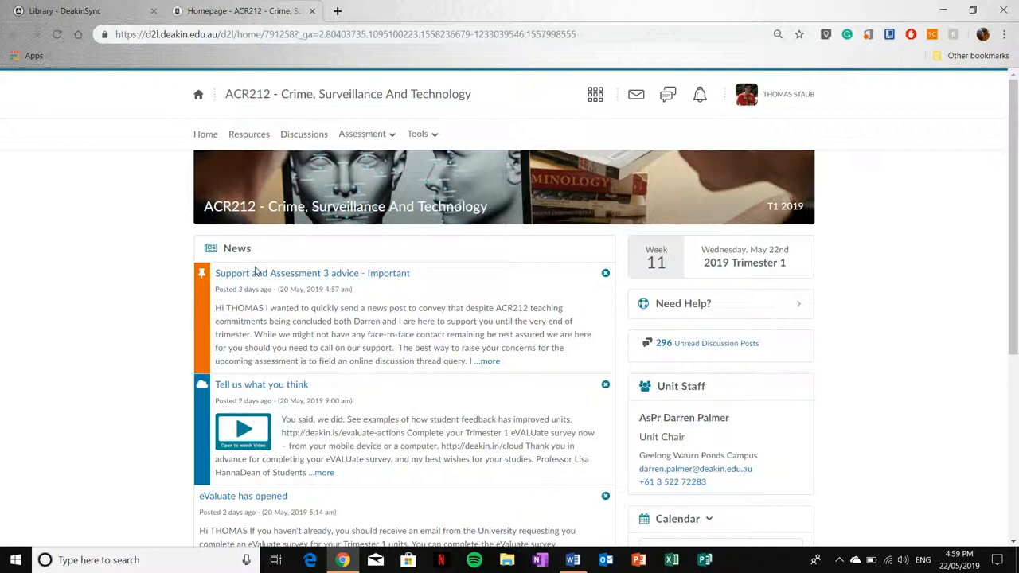
mouse_move(255, 155)
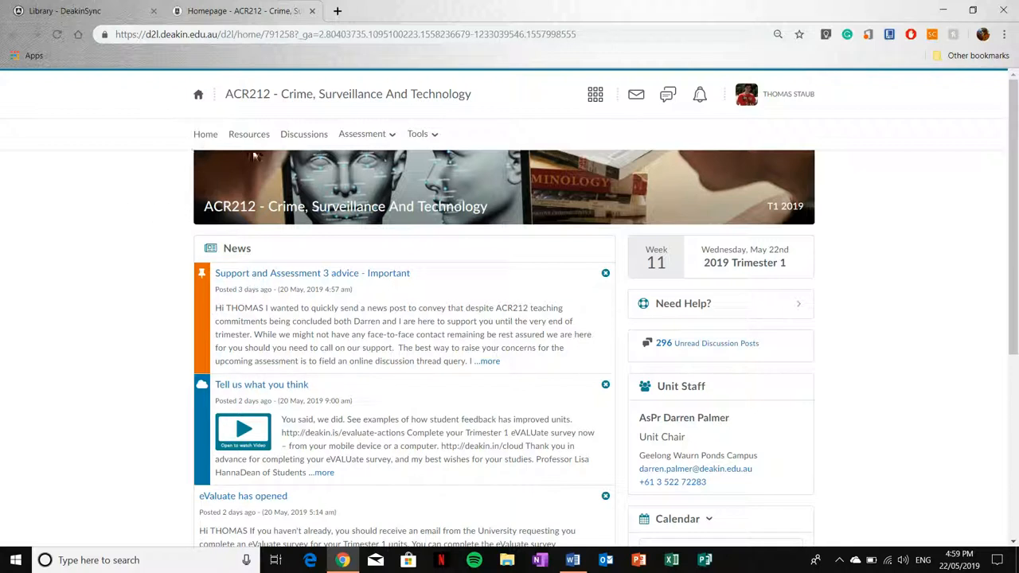
mouse_move(510, 124)
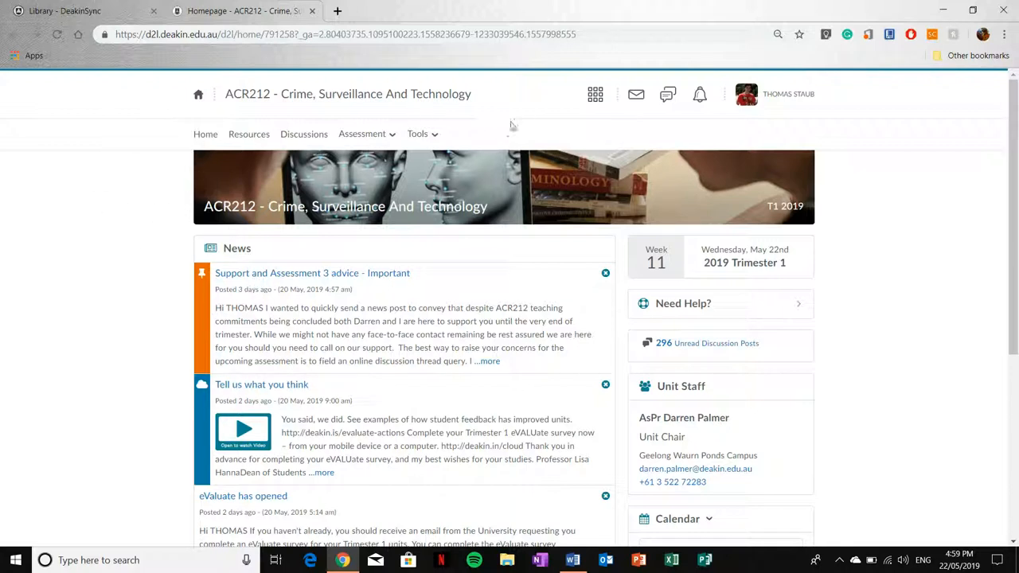
mouse_move(535, 129)
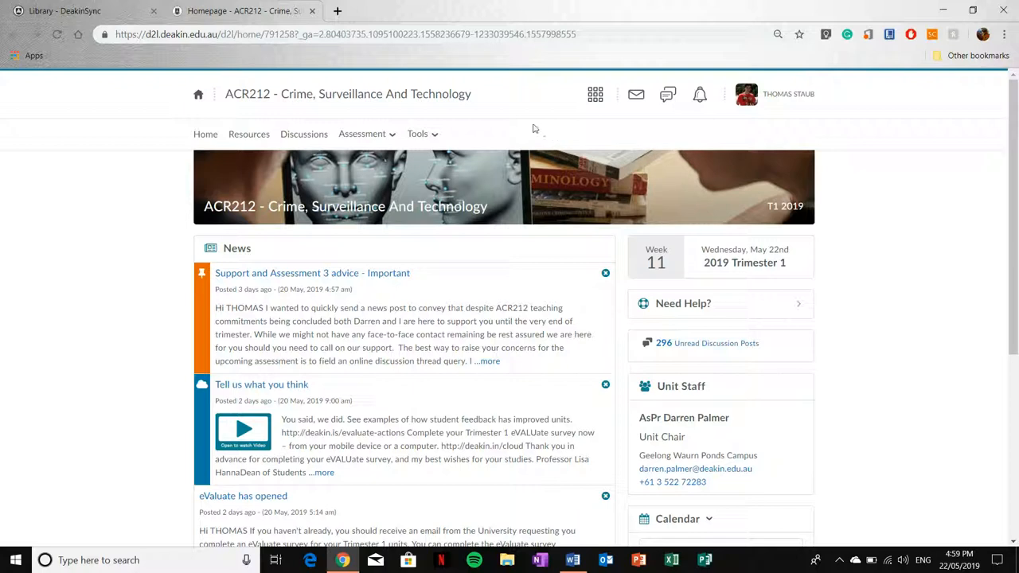
mouse_move(922, 160)
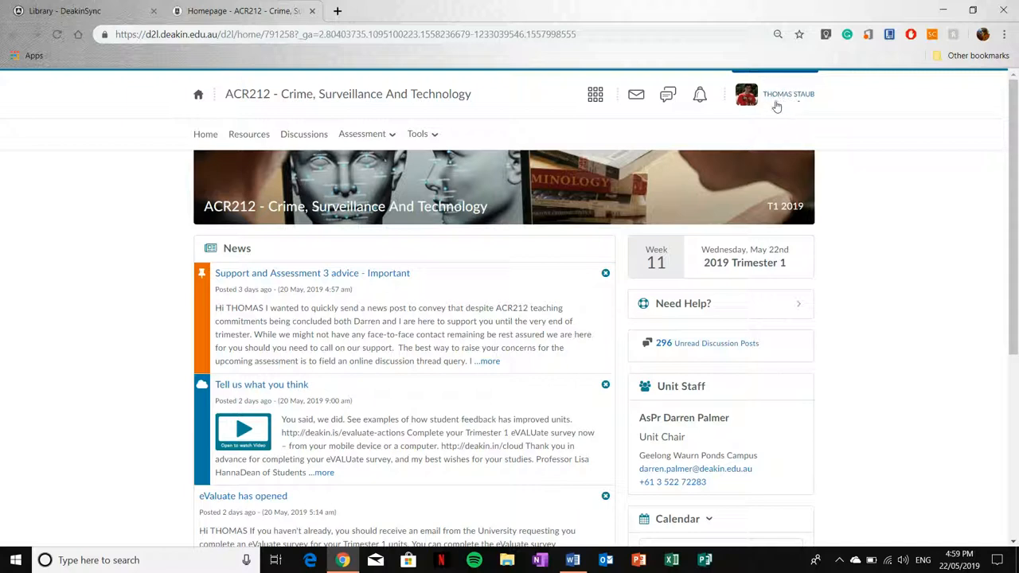
Review the Instant Notifications email checkboxes in the account's notification settings
click(746, 94)
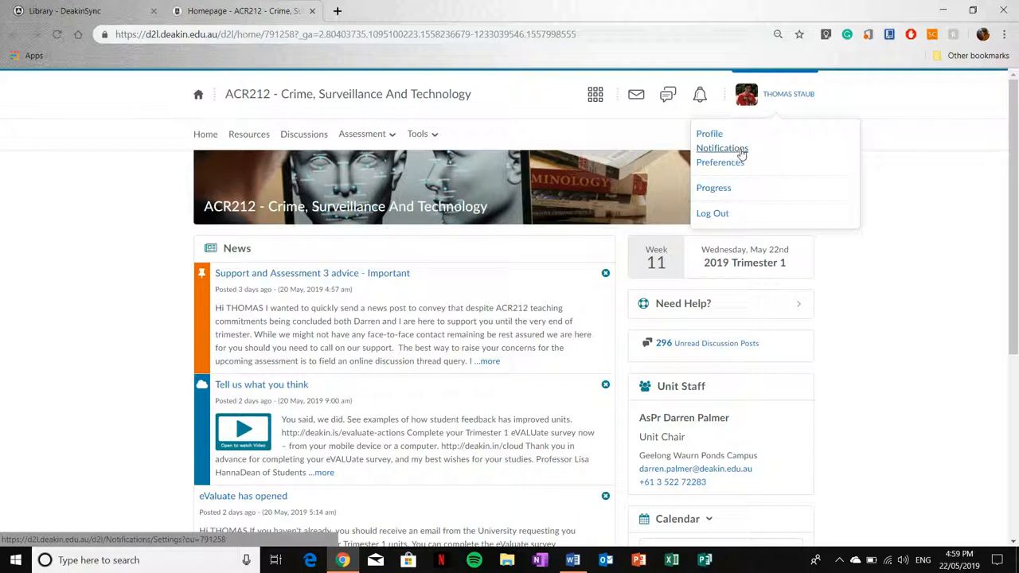
click(722, 148)
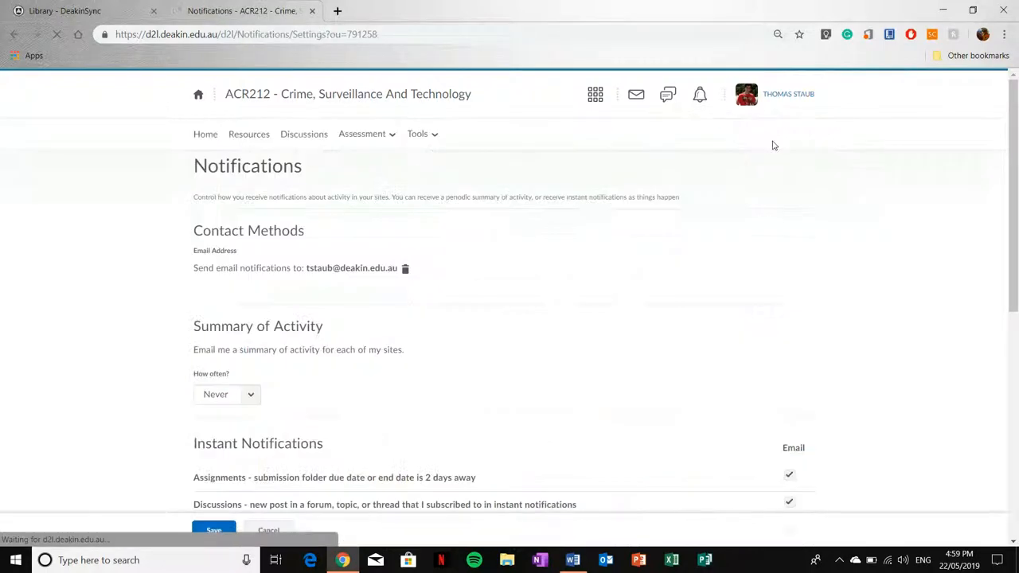
scroll(down, 3)
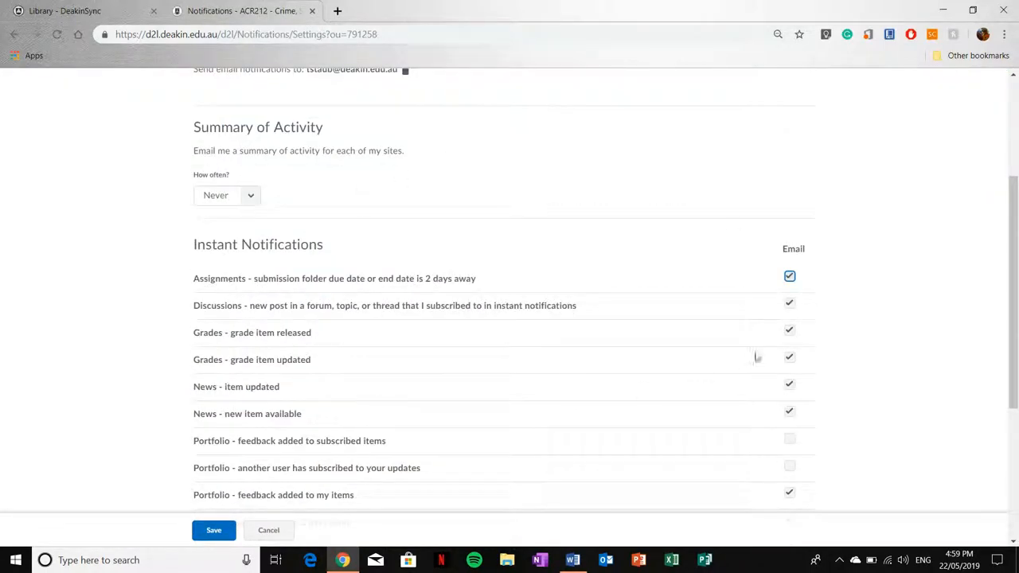
mouse_move(774, 256)
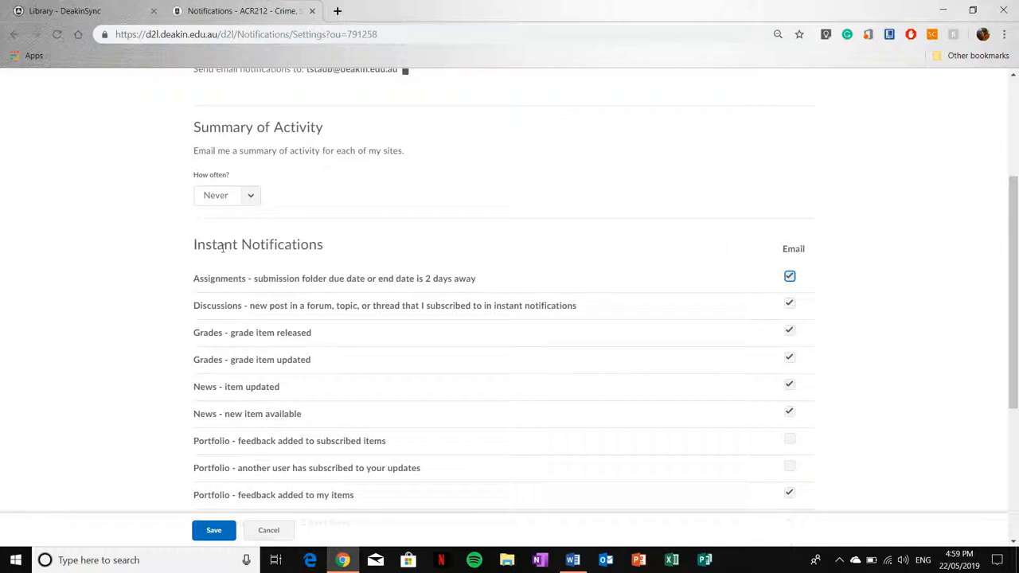
mouse_move(565, 308)
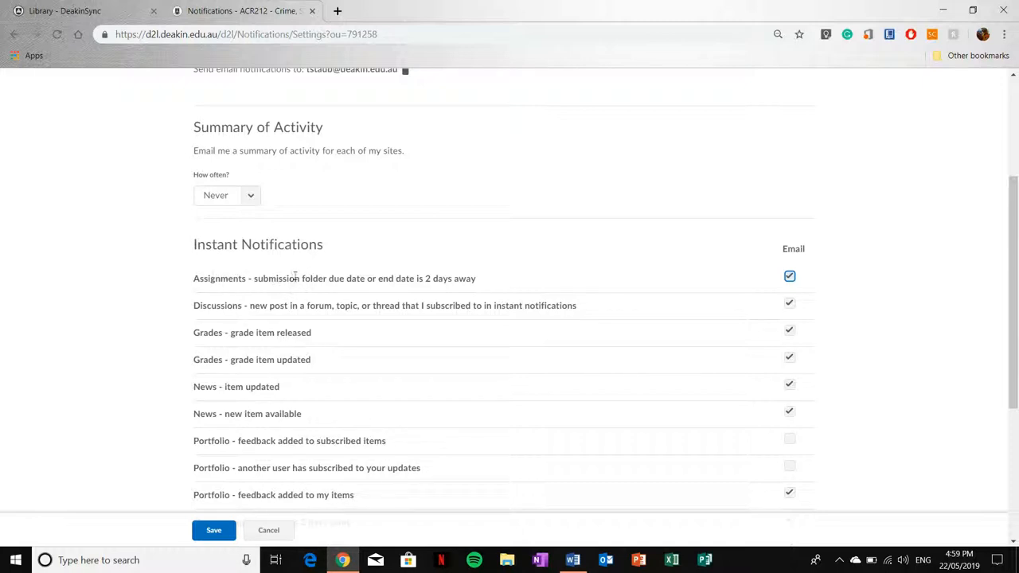
mouse_move(422, 266)
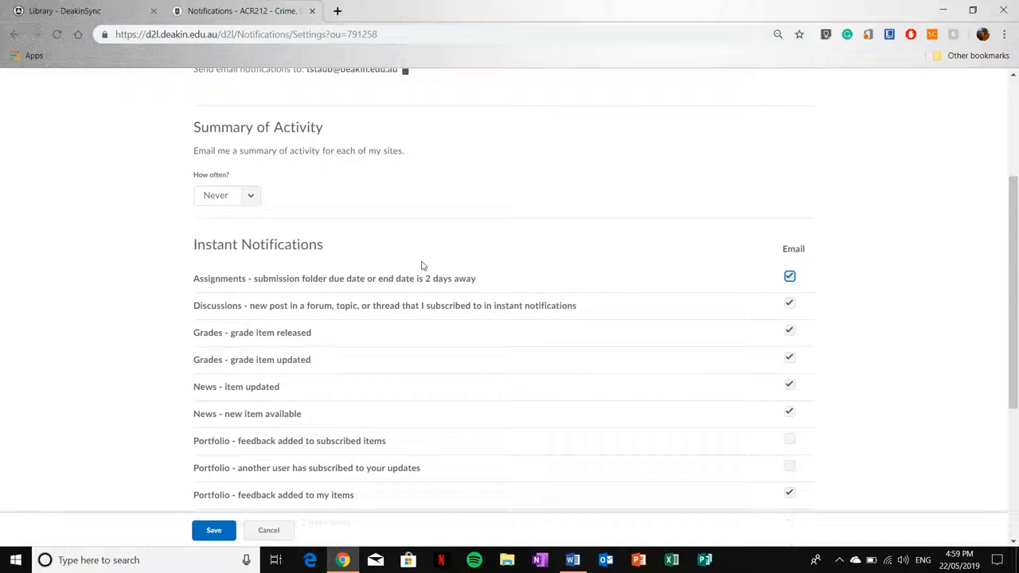
mouse_move(522, 218)
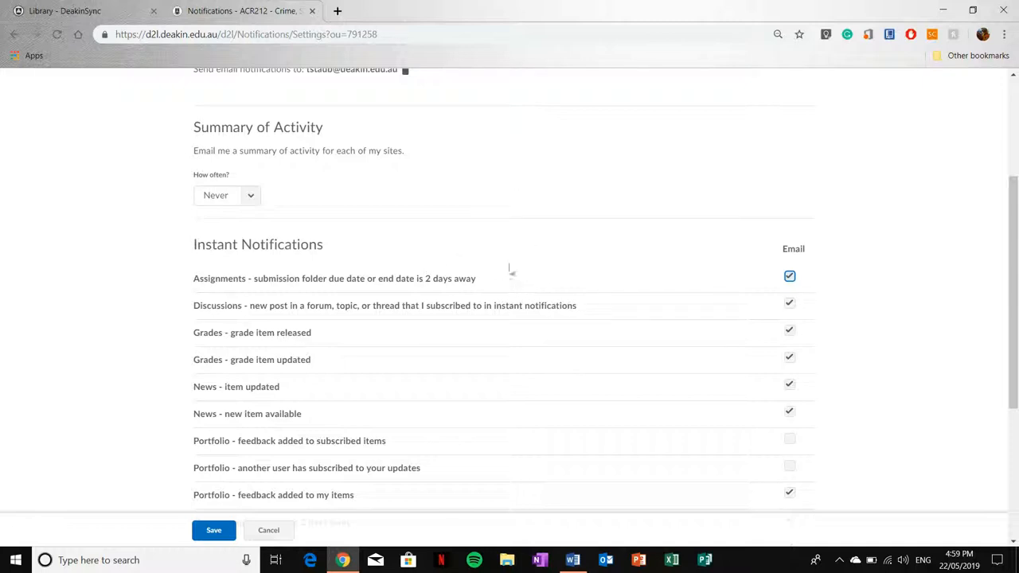
mouse_move(505, 280)
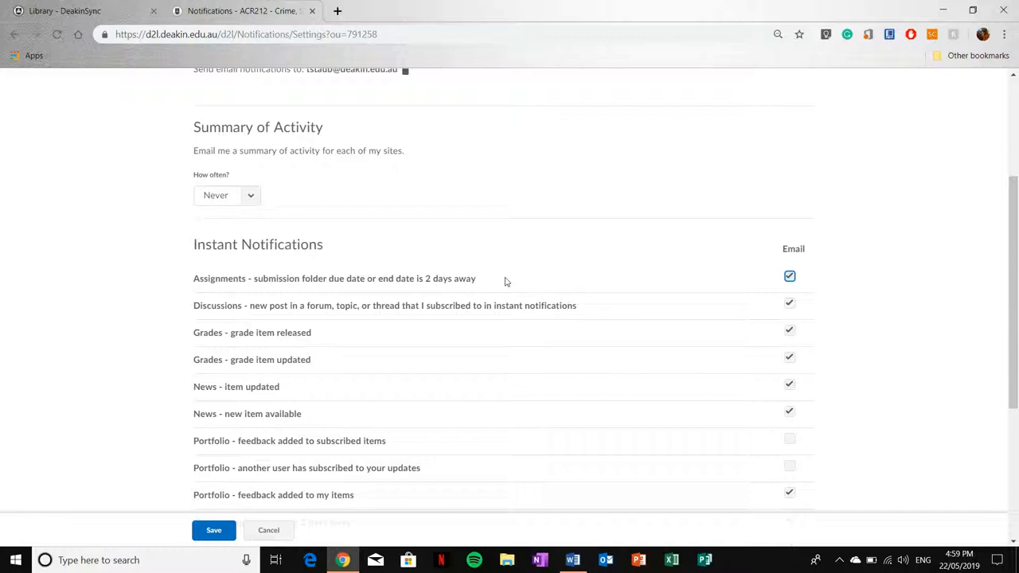
mouse_move(507, 281)
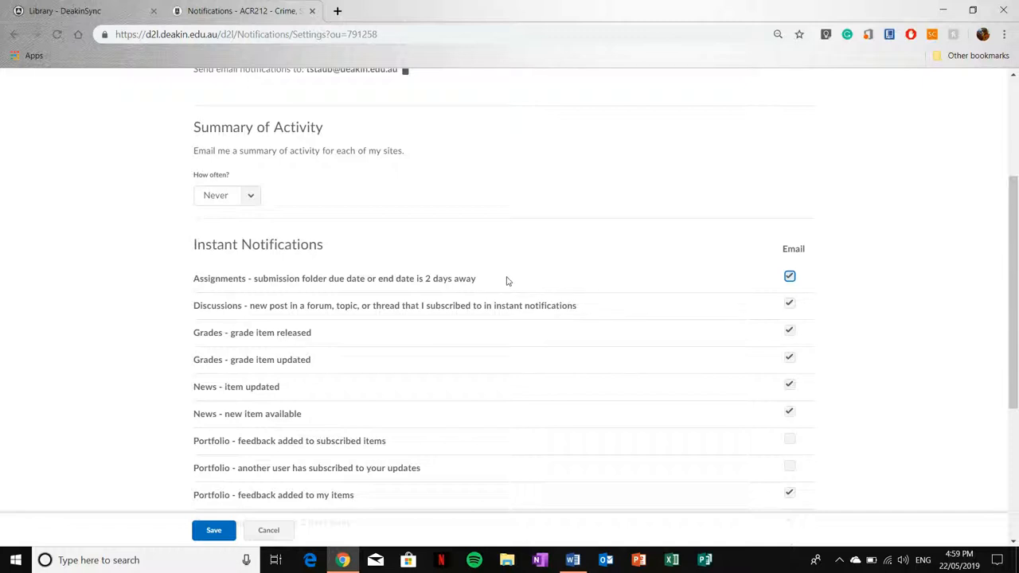
mouse_move(600, 247)
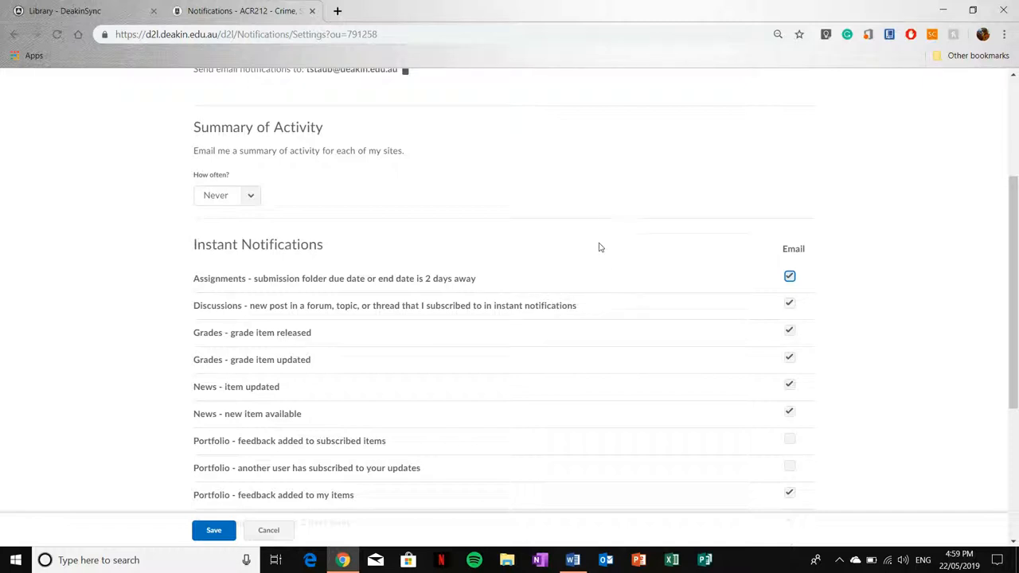
scroll(down, 3)
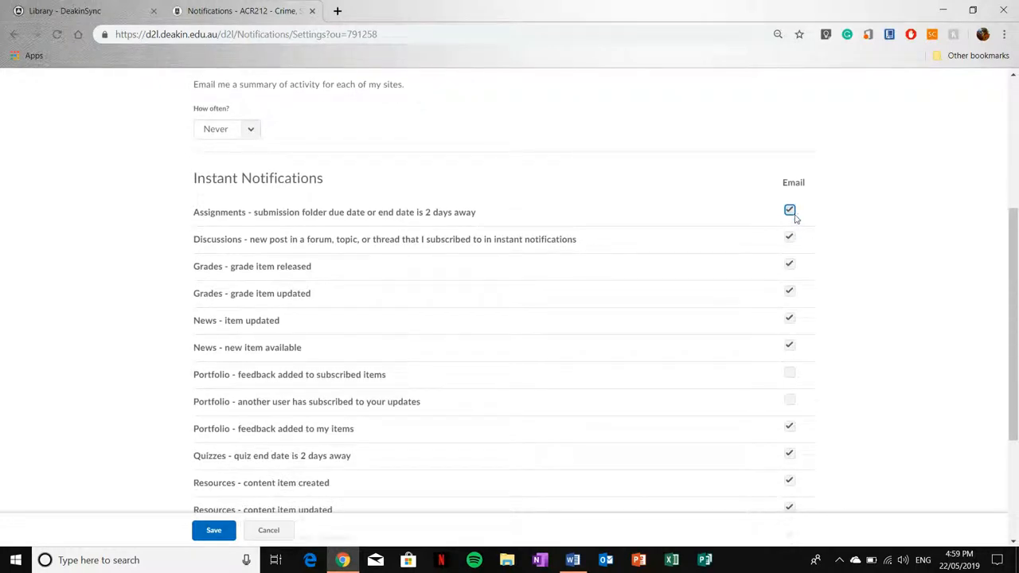
scroll(down, 3)
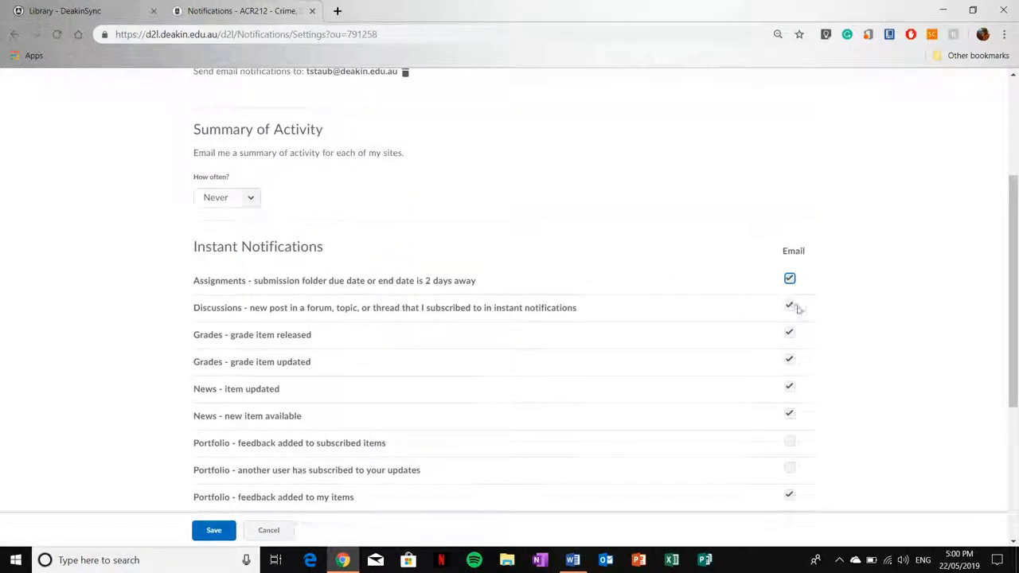
scroll(up, 3)
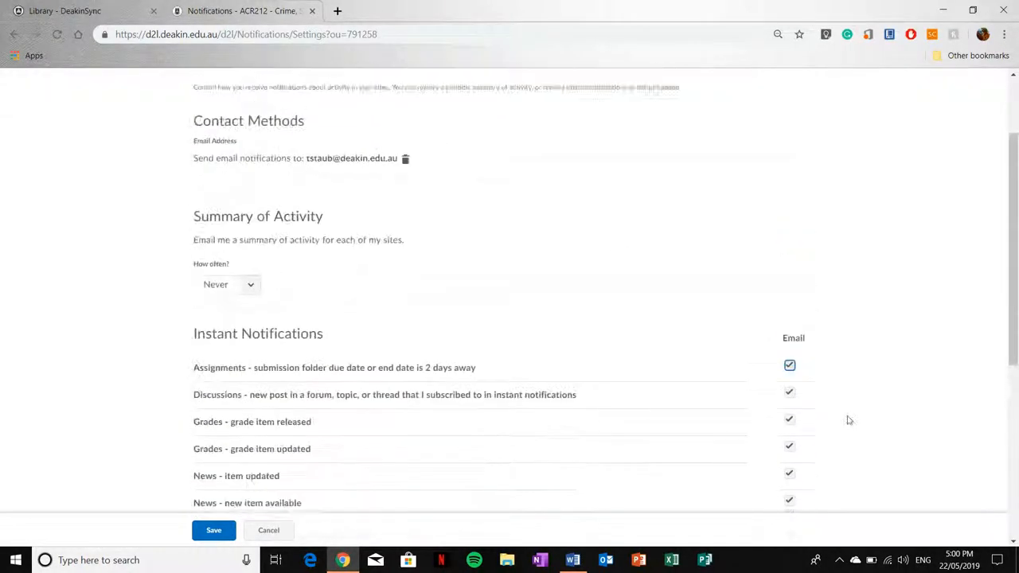
scroll(up, 3)
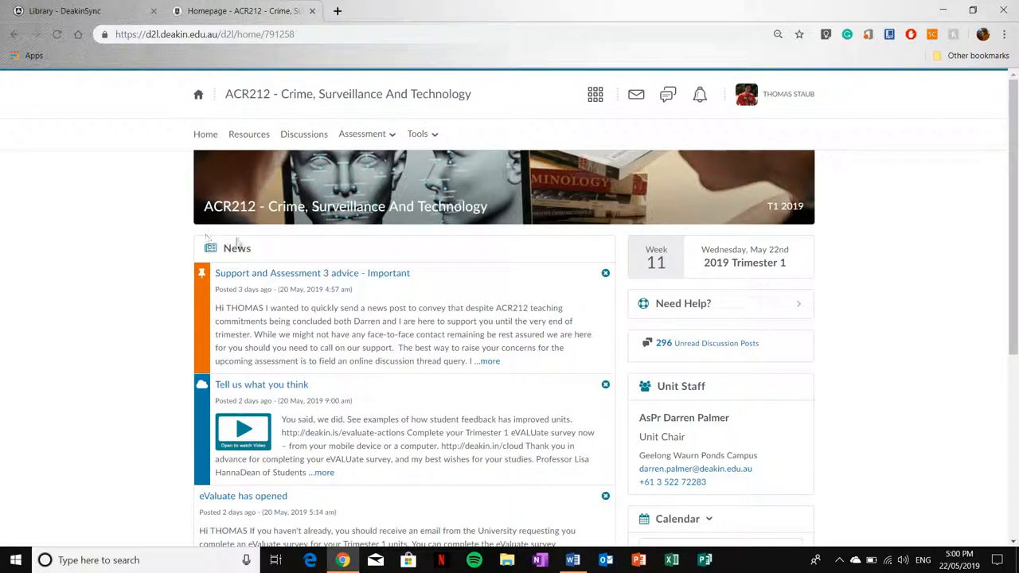
mouse_move(111, 268)
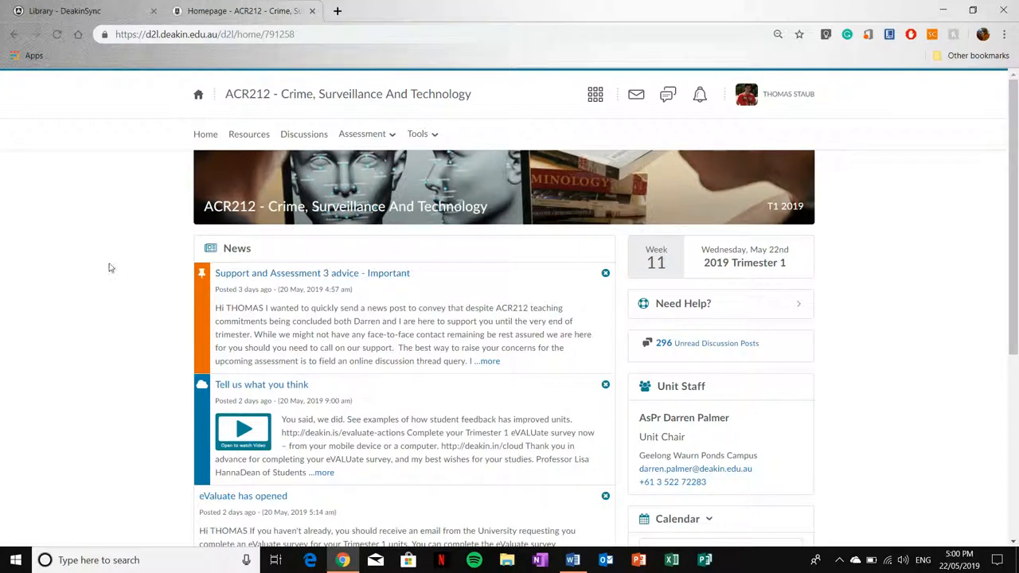
mouse_move(344, 238)
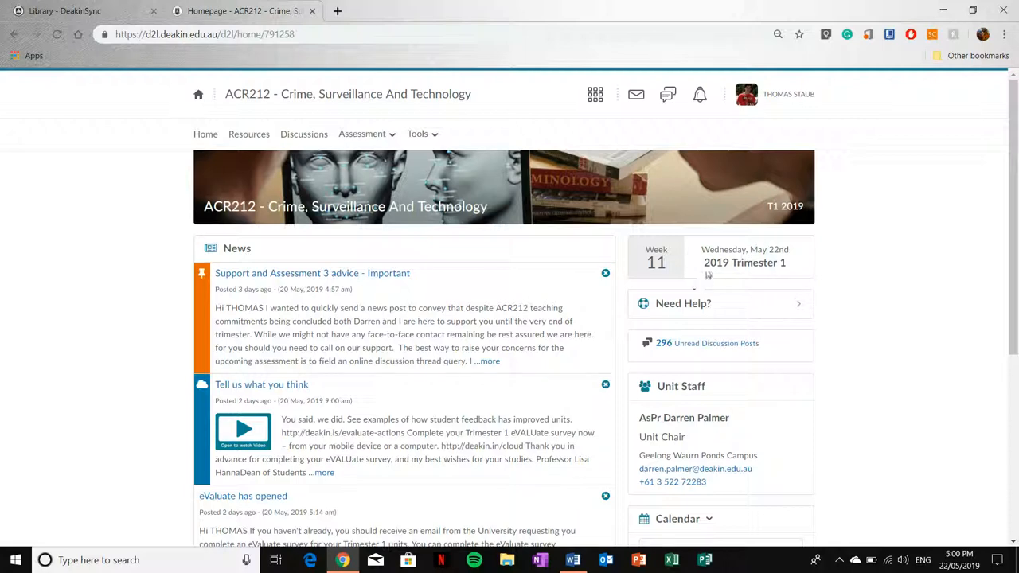
Scroll down to the Unit Staff and Calendar widgets showing Assignment 3: Policy Report due
scroll(down, 3)
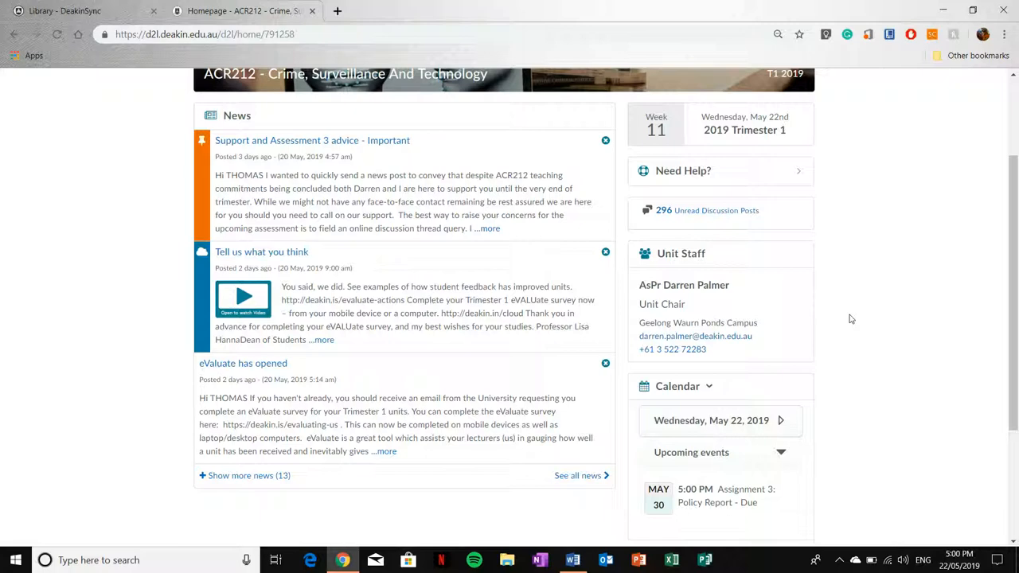
mouse_move(714, 307)
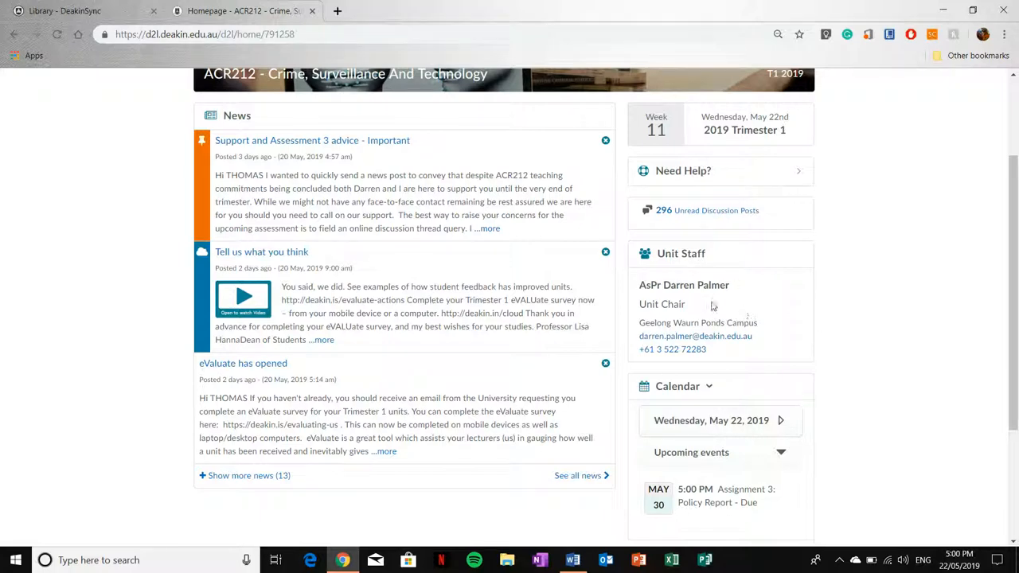
scroll(down, 3)
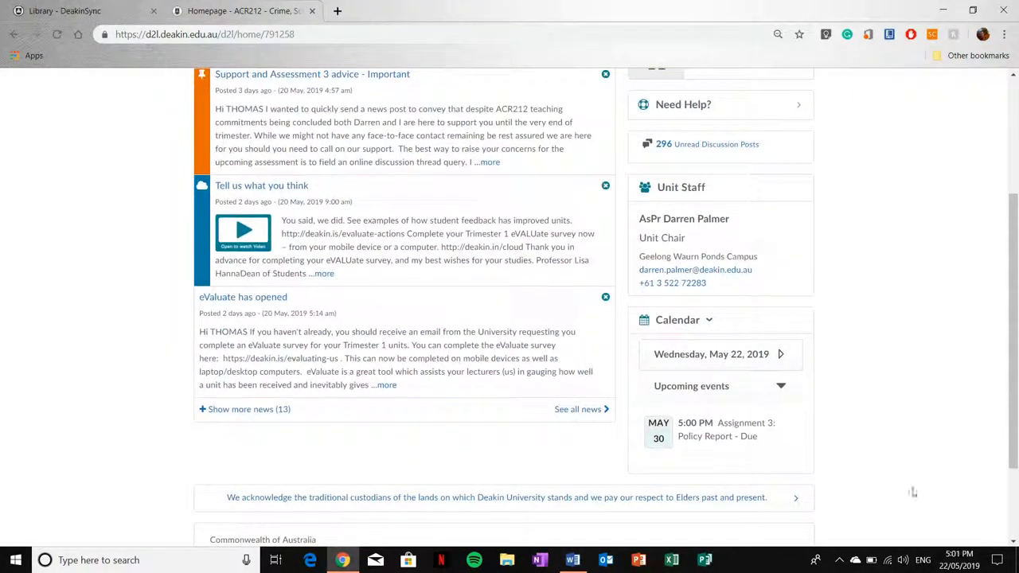
scroll(down, 3)
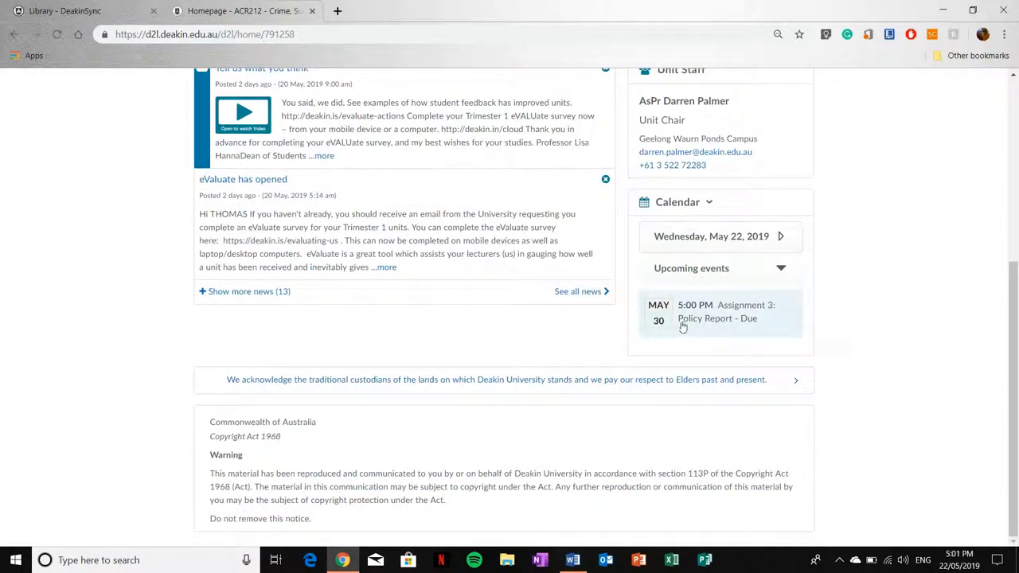